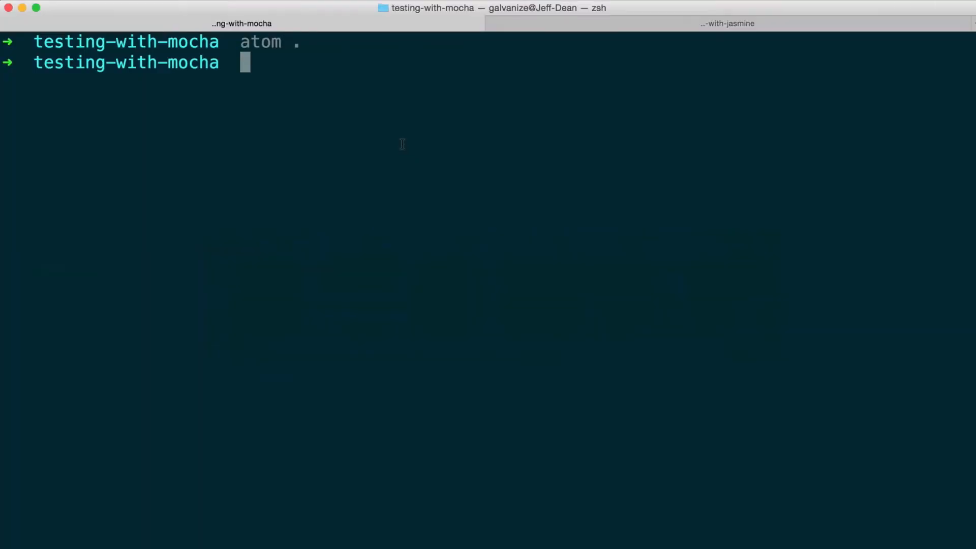
- Install mocha and chai as dev dependencies with npm install --save-dev
{"action": "type", "text": "npm install --s"}
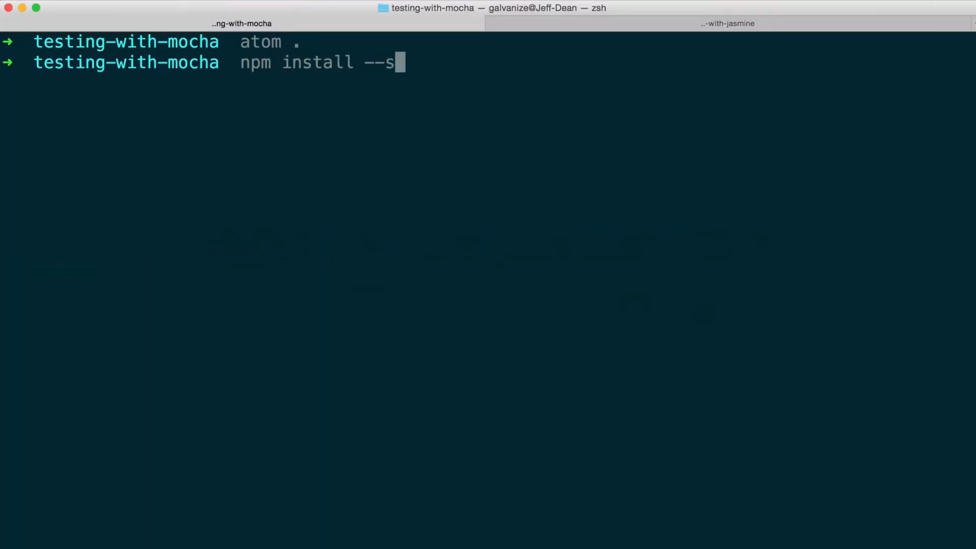
{"action": "type", "text": "ave-dev"}
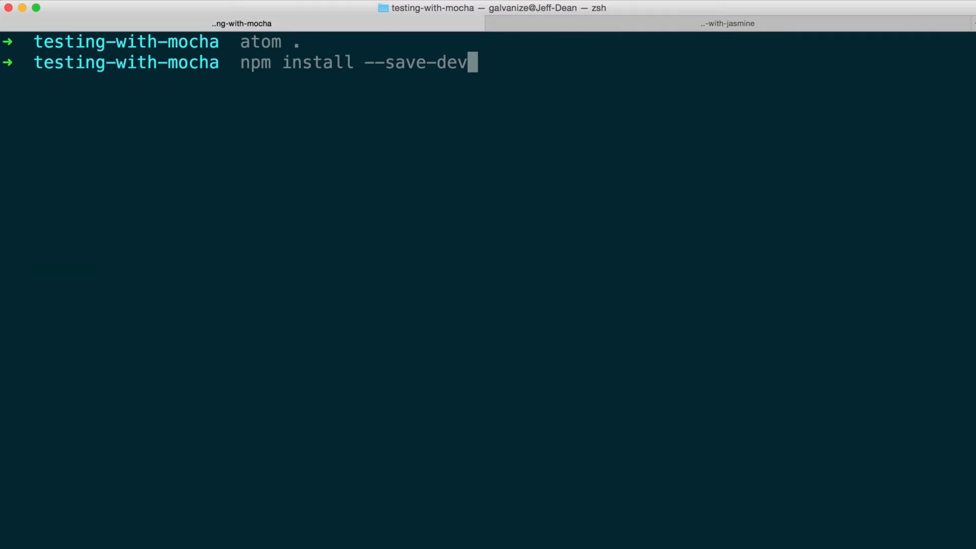
{"action": "type", "text": "mocha chai"}
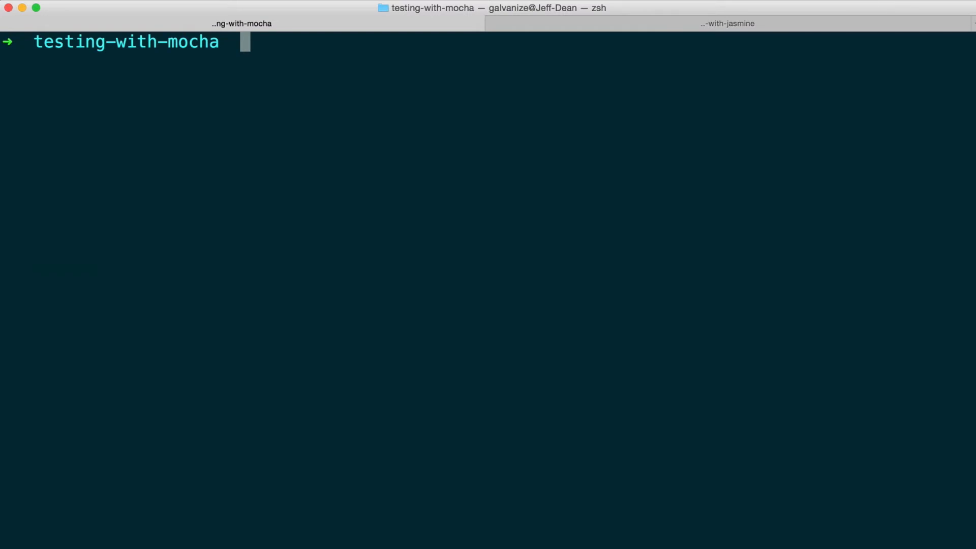
- Create a test folder containing an empty reverse.test.js file with mkdir and touch
{"action": "type", "text": "mkdir test"}
{"action": "type", "text": "to"}
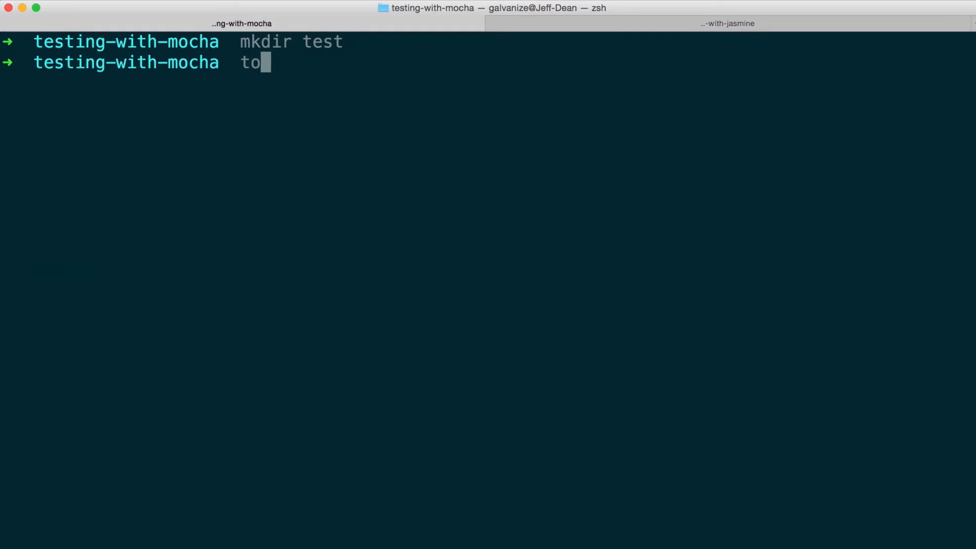
{"action": "type", "text": "uch"}
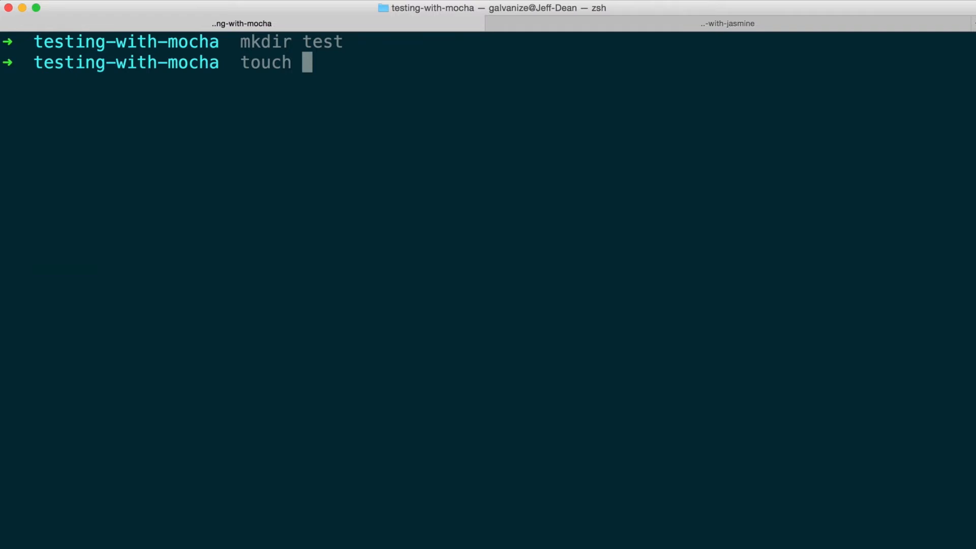
{"action": "type", "text": "test/re"}
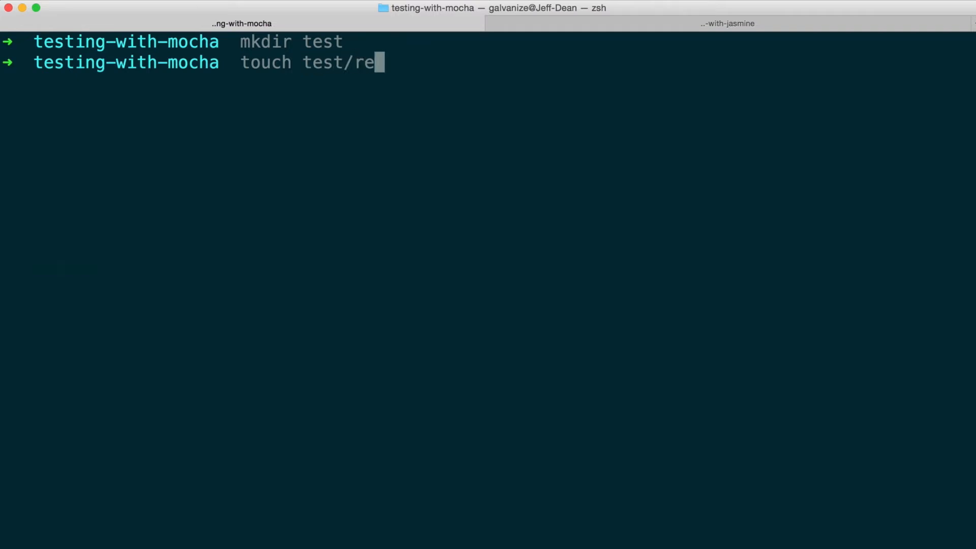
{"action": "type", "text": "verse.i"}
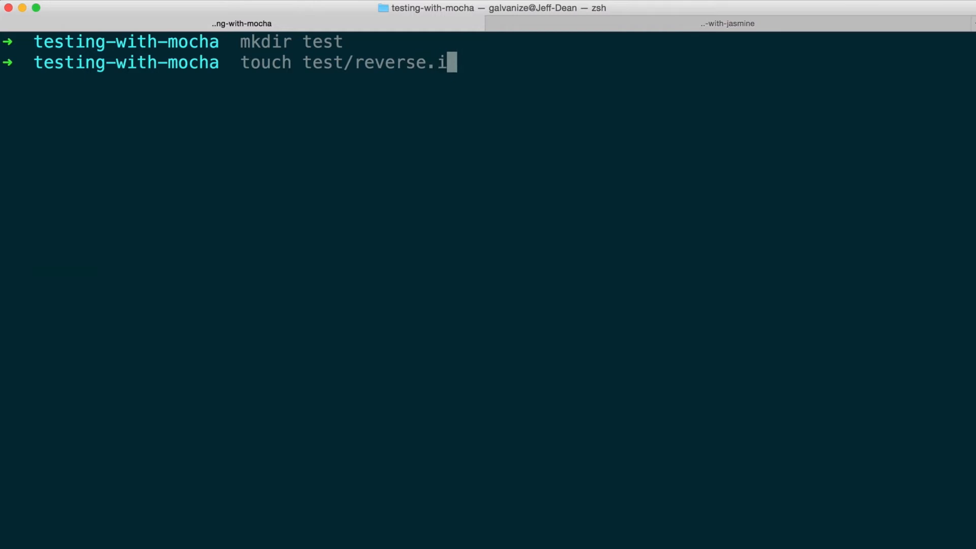
{"action": "type", "text": "test.js"}
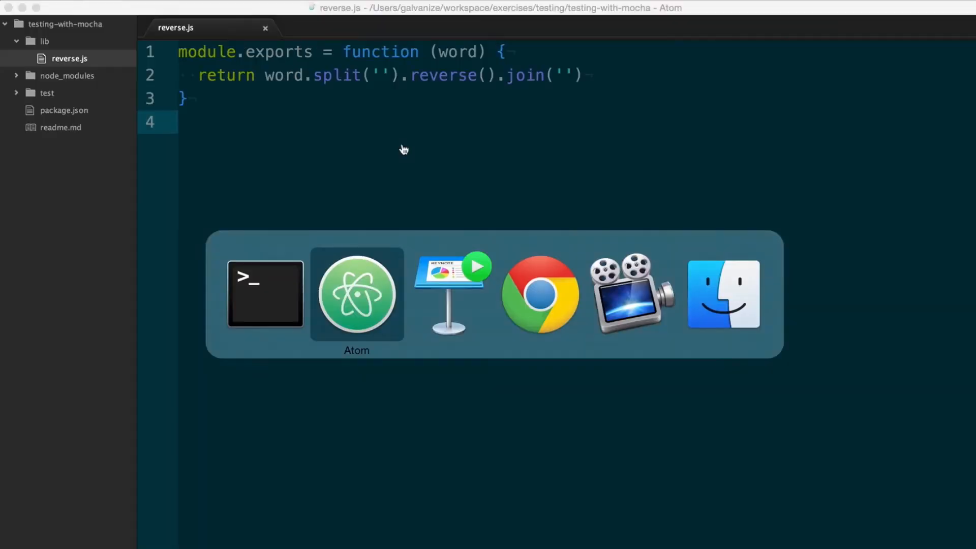
- Expand the test folder in the tree view and open reverse.test.js
{"action": "left_click", "coordinate": [47, 92]}
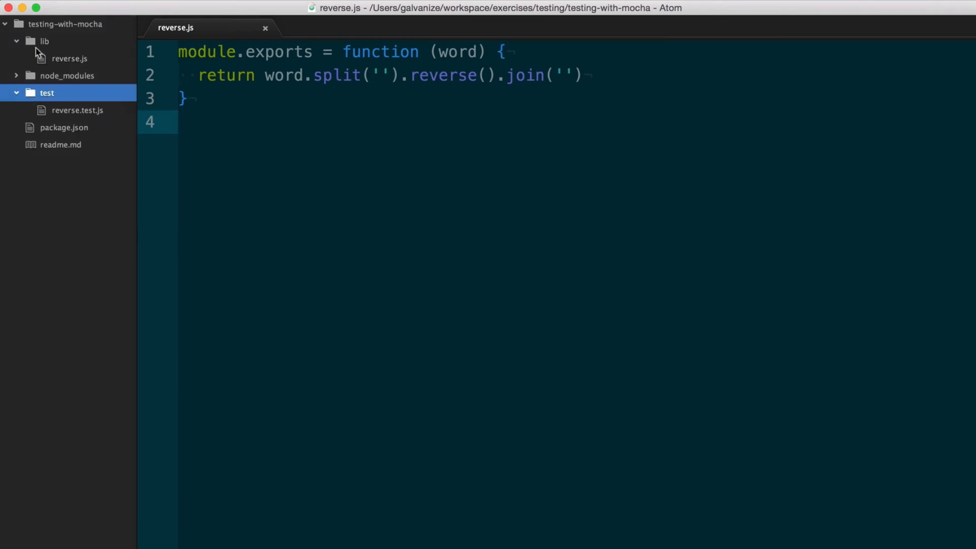
{"action": "mouse_move", "coordinate": [56, 113]}
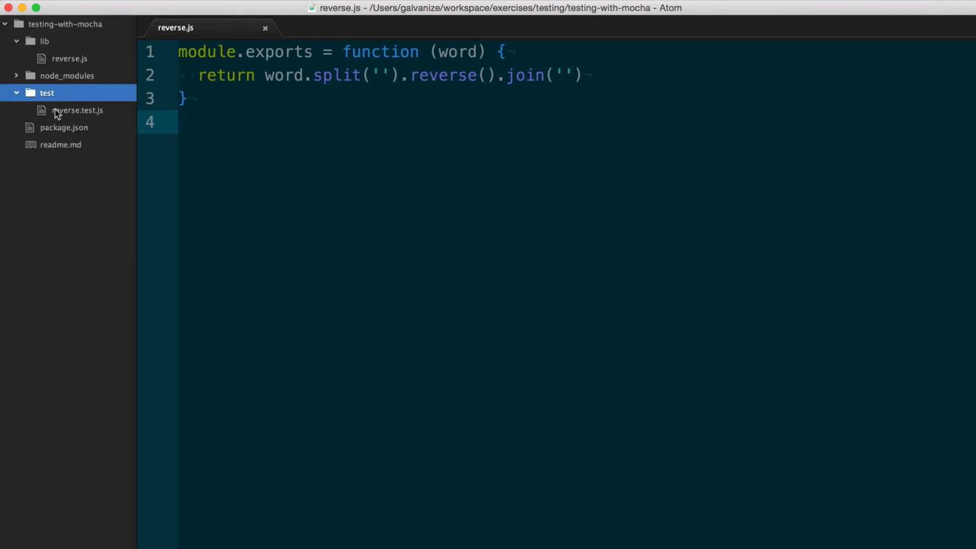
{"action": "left_click", "coordinate": [78, 111]}
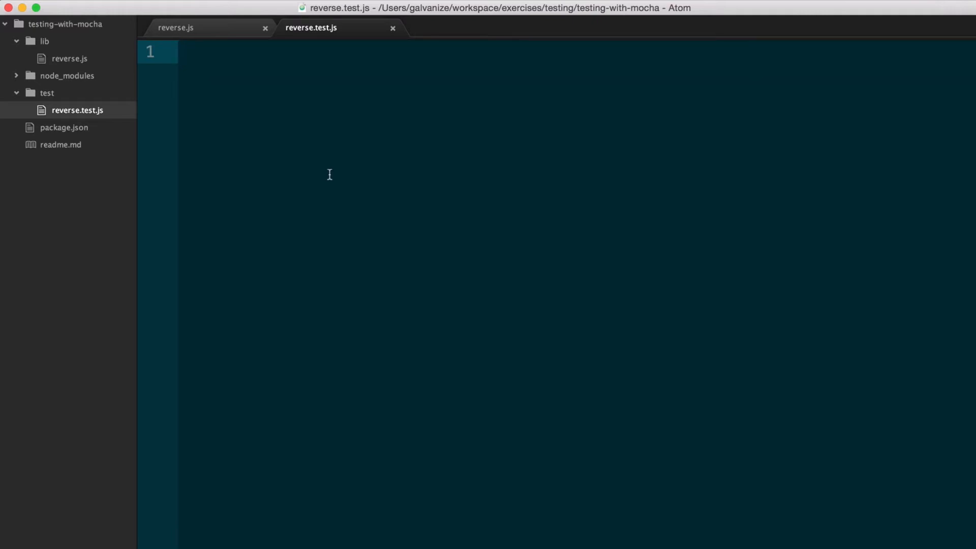
- Add `var reverse = require('../lib/reverse')` as the first line
{"action": "type", "text": "var reverse = require('../li"}
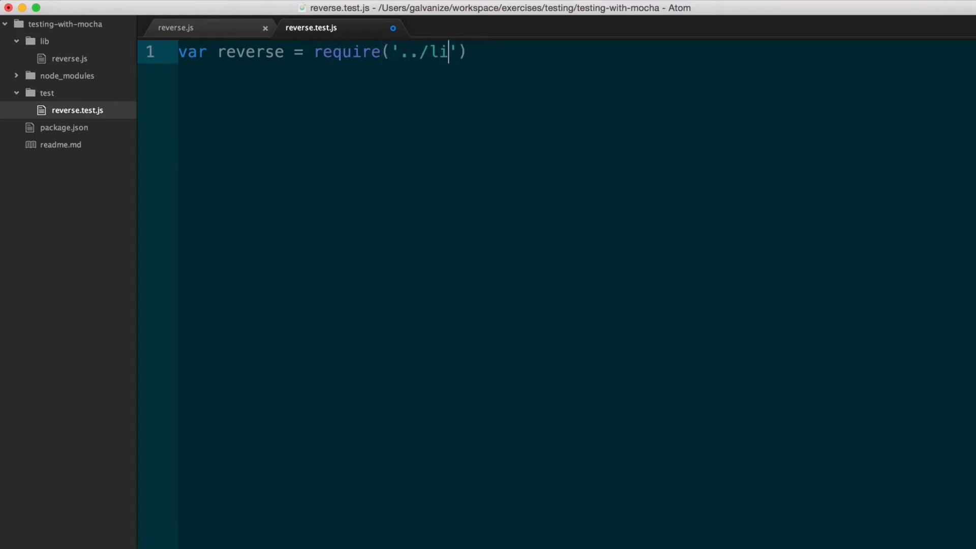
{"action": "type", "text": "b/reverse"}
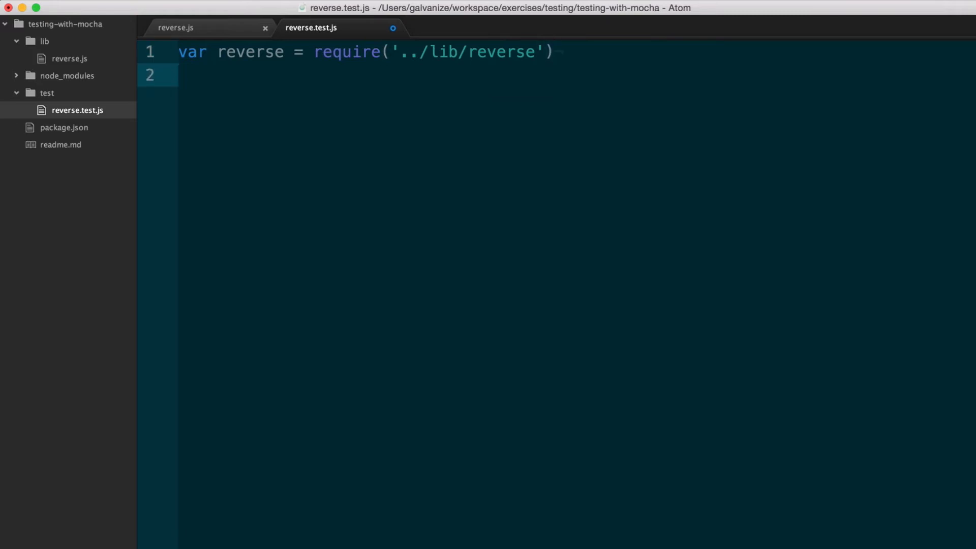
{"action": "left_click", "coordinate": [179, 74]}
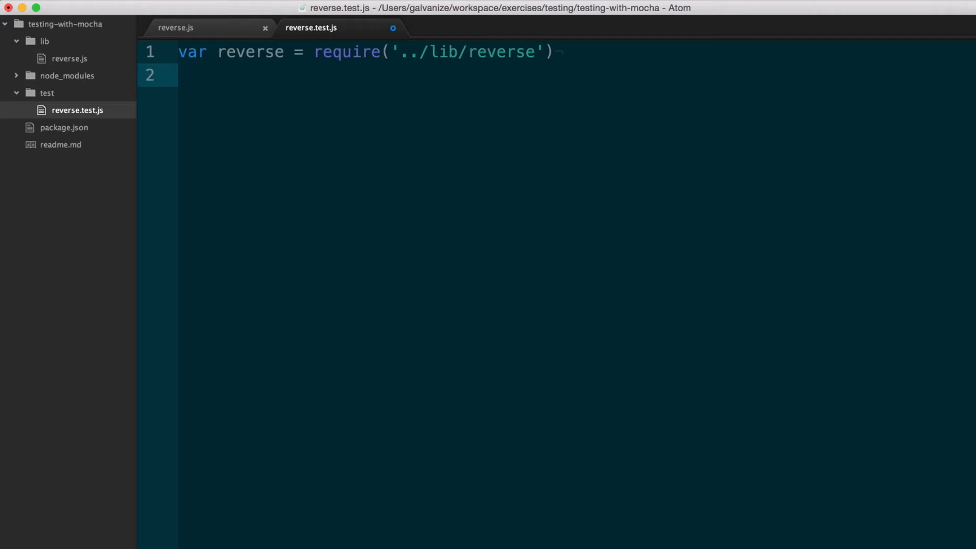
- Add `var expect = require('chai').expect` as the second line
{"action": "type", "text": "var"}
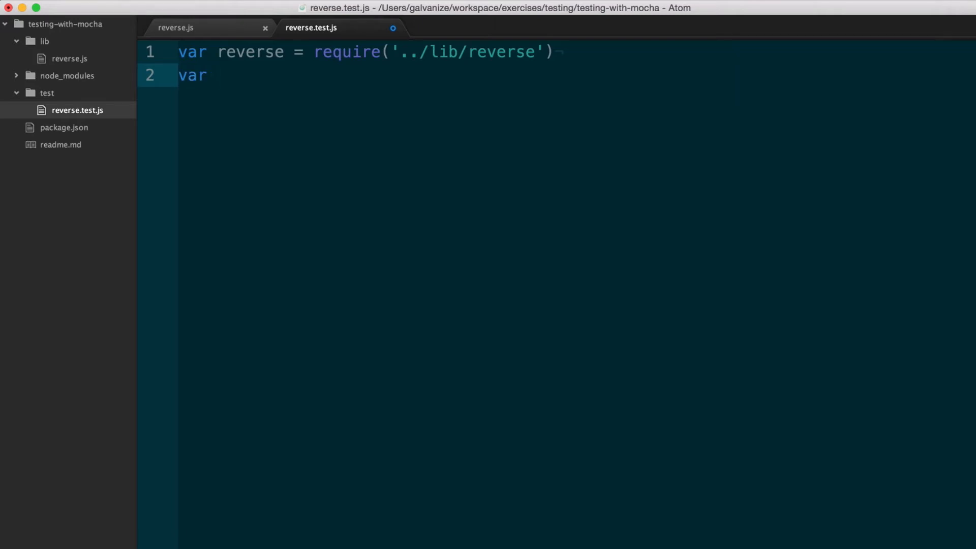
{"action": "type", "text": "expect"}
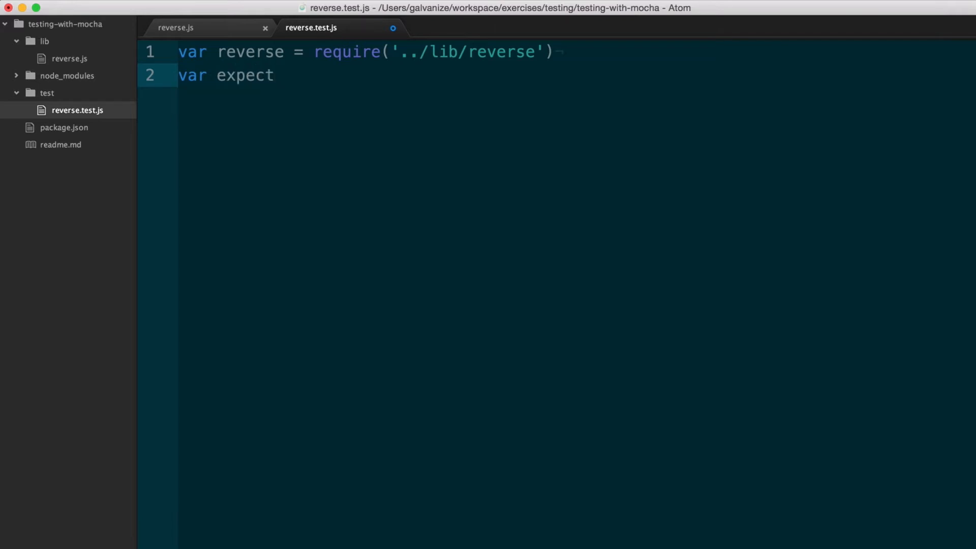
{"action": "type", "text": "="}
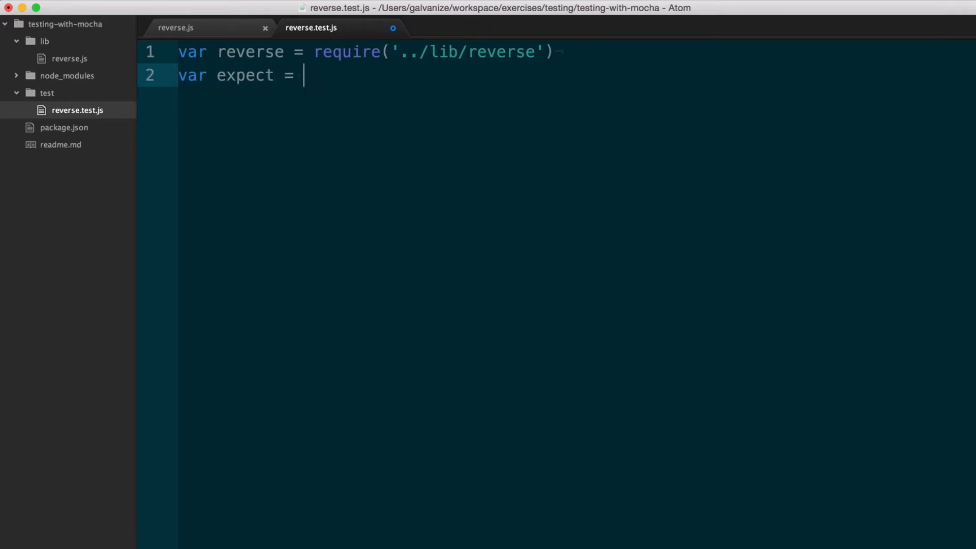
{"action": "type", "text": "require("}
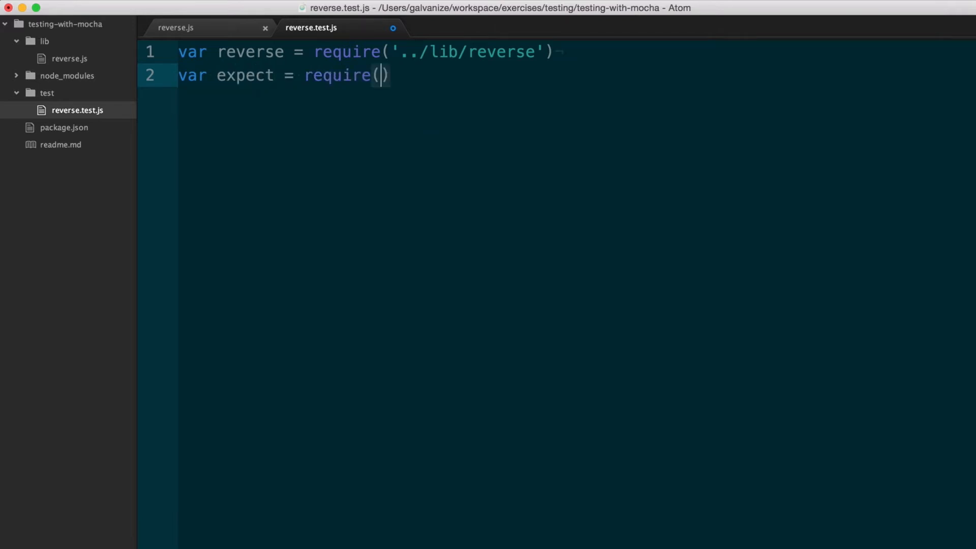
{"action": "type", "text": "'chai'"}
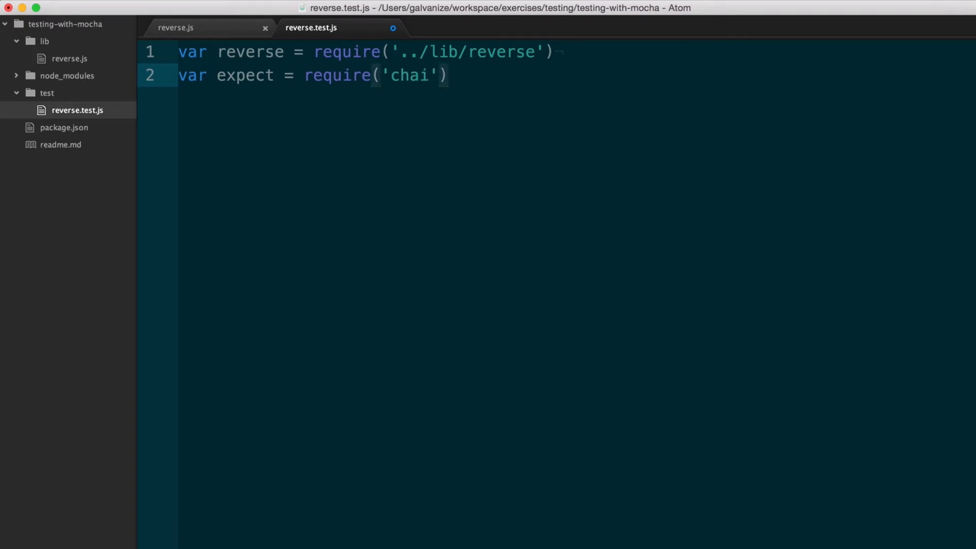
{"action": "type", "text": ".expect"}
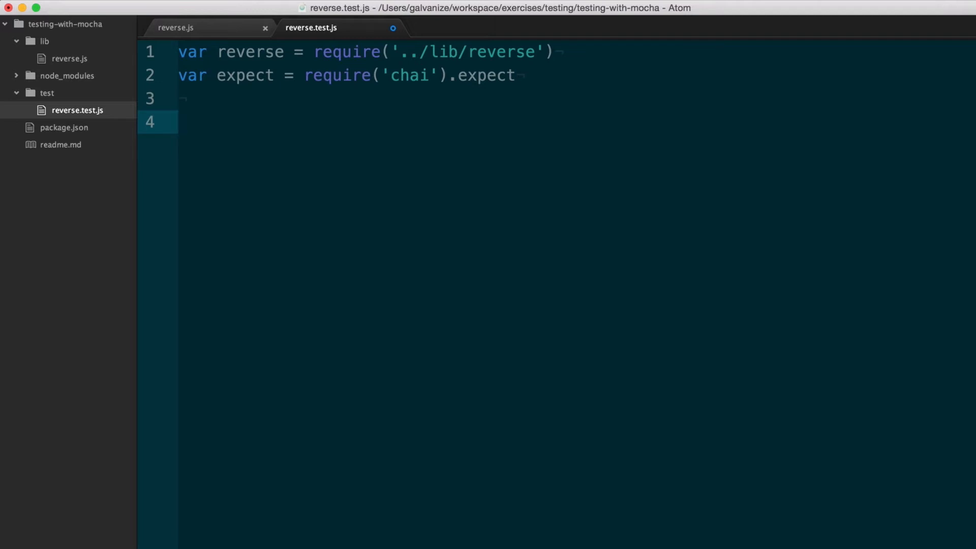
- Write a describe("#reverse") block with an it "reverses the string given" test
{"action": "type", "text": "describe"}
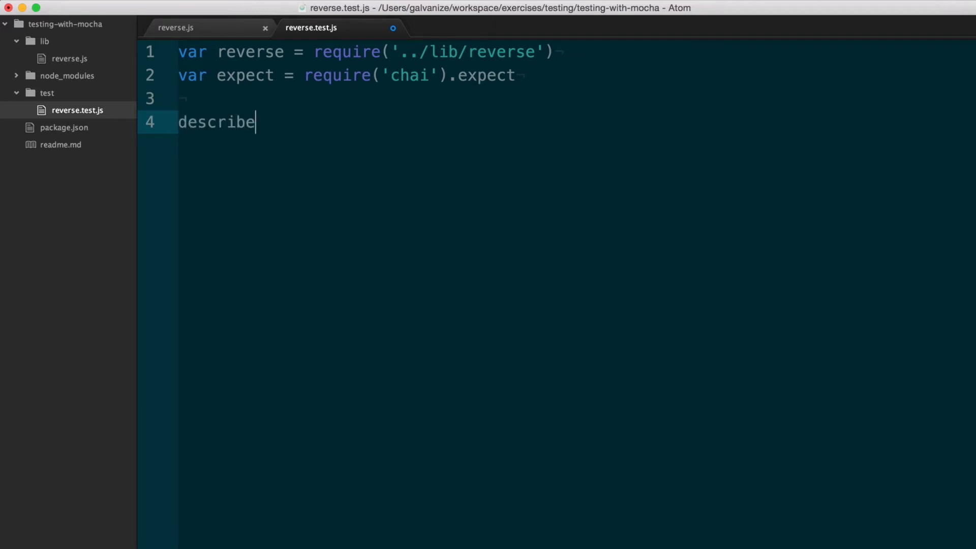
{"action": "type", "text": "(\"\")"}
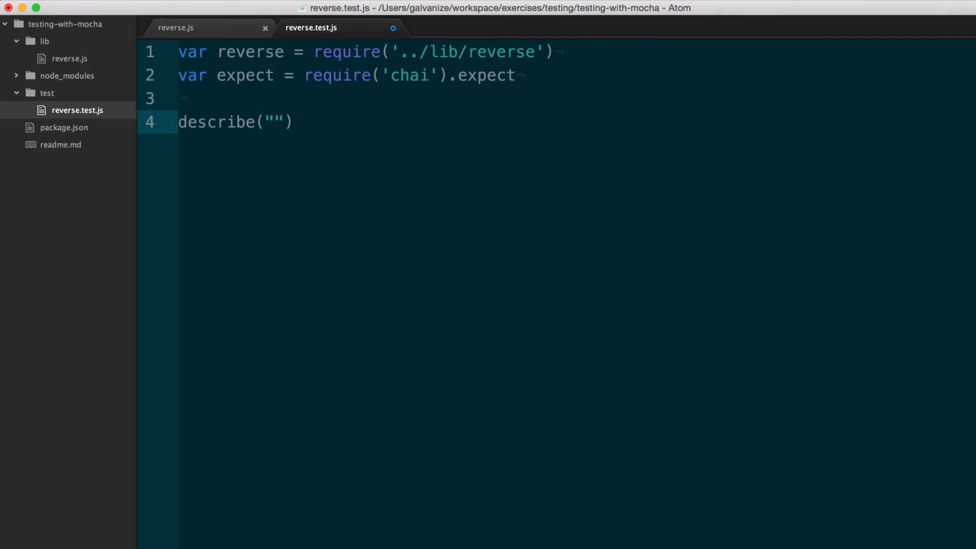
{"action": "type", "text": "#reverse"}
{"action": "type", "text": "it("}
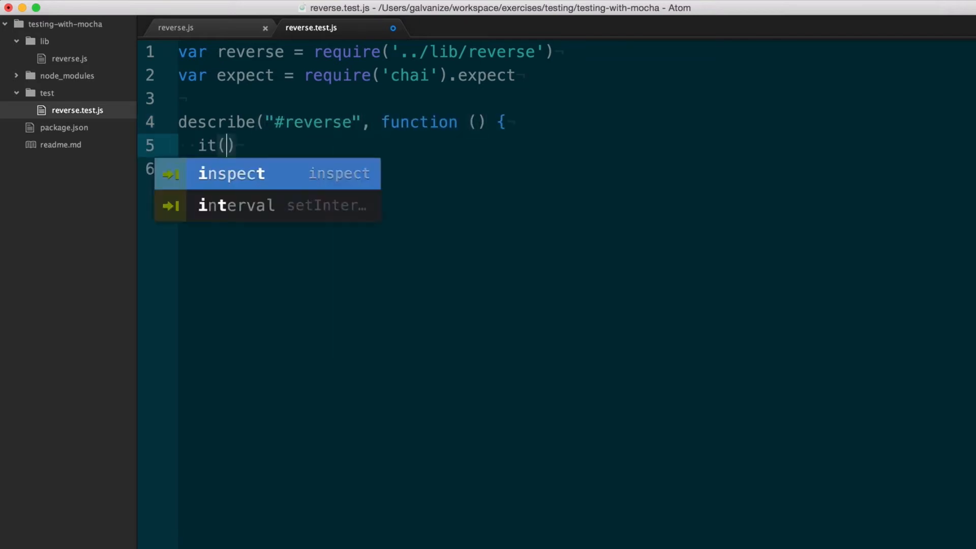
{"action": "type", "text": "\"reverses th"}
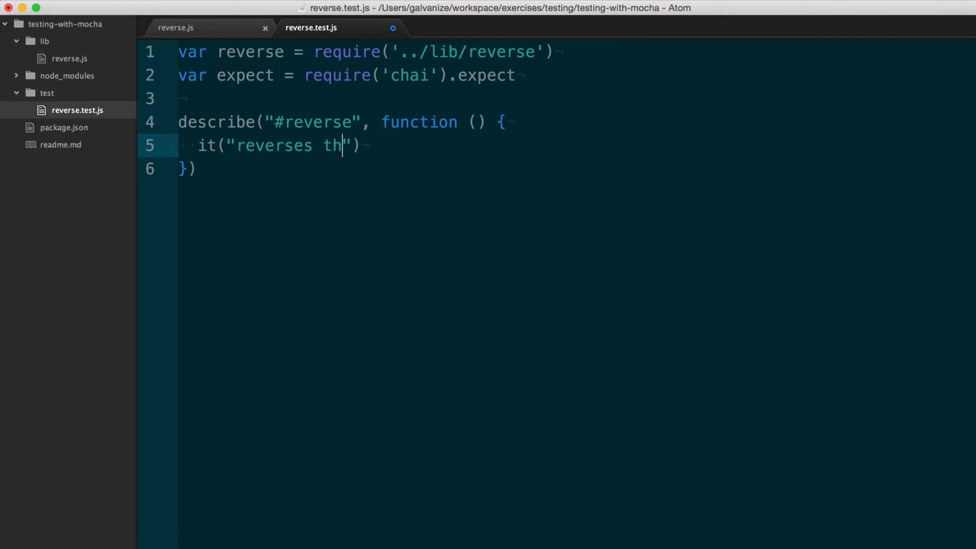
{"action": "type", "text": "e string"}
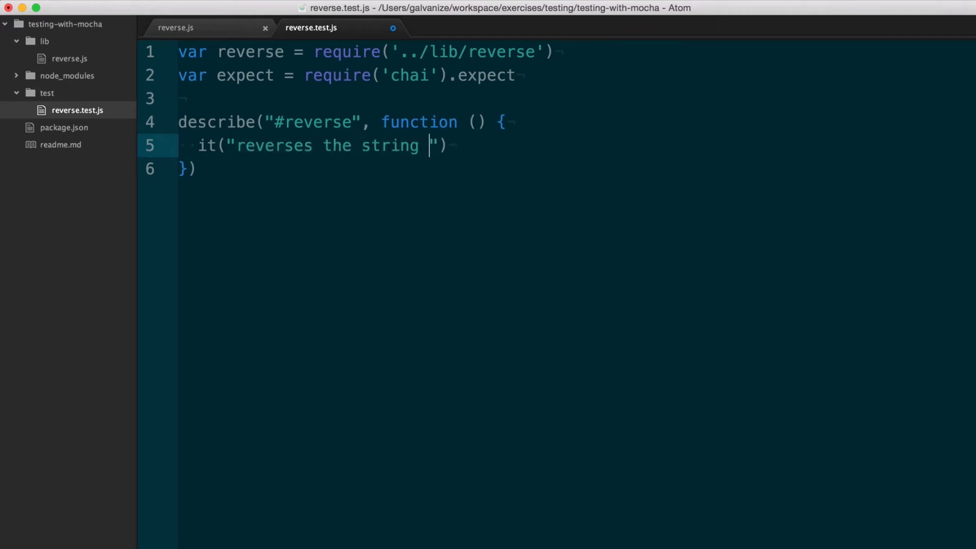
{"action": "type", "text": "given\", function () {"}
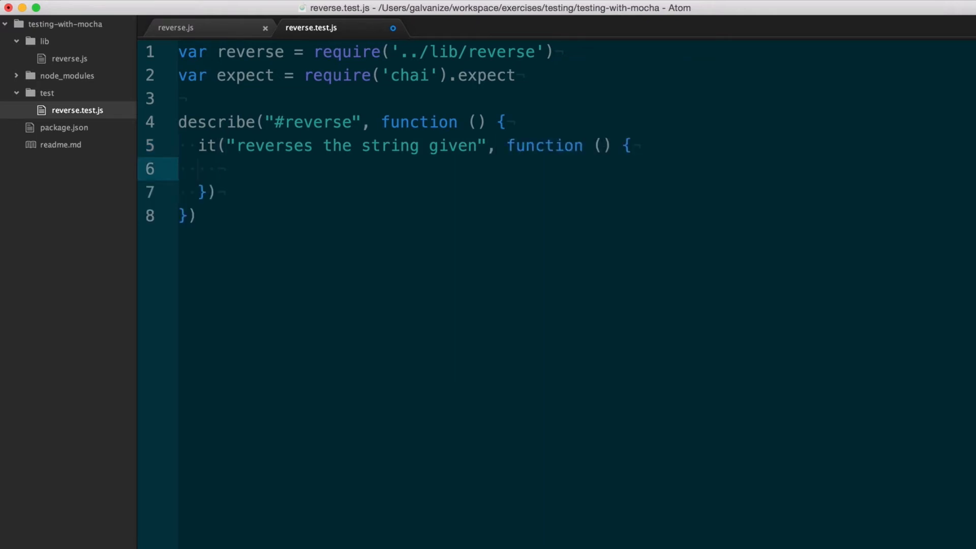
- Add the expectation that reverse("hello") equals "olleh"
{"action": "type", "text": "expect(revers"}
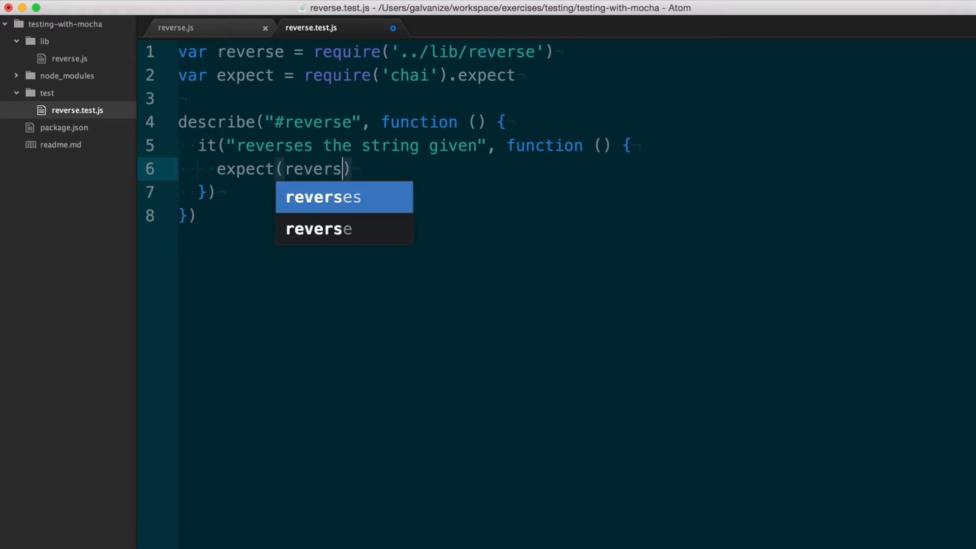
{"action": "type", "text": "e(\"\")"}
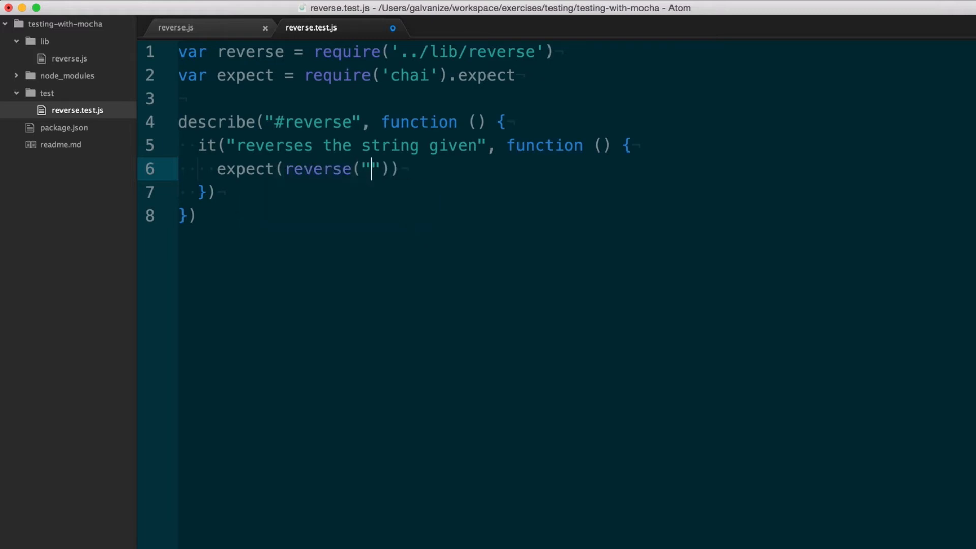
{"action": "type", "text": "hello\").to.equal(\"\""}
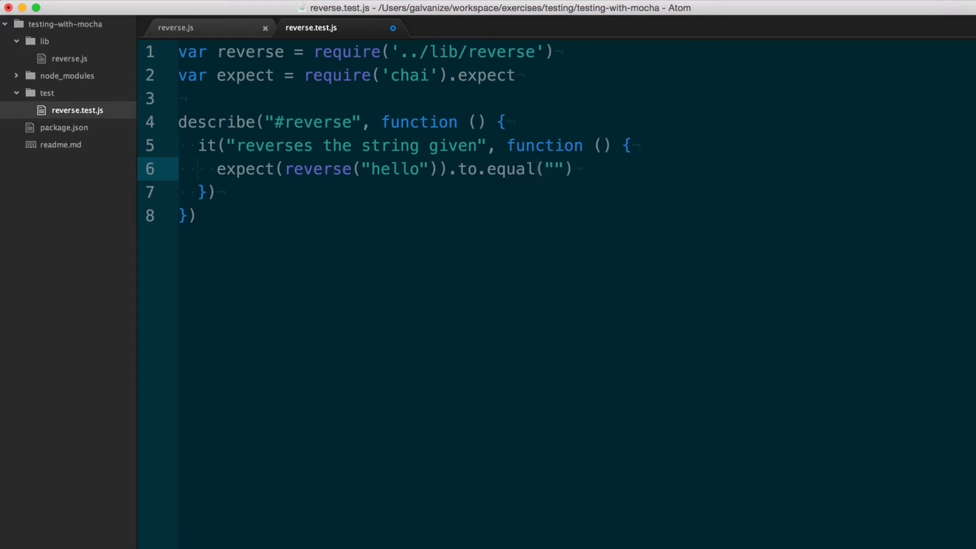
{"action": "type", "text": "olle"}
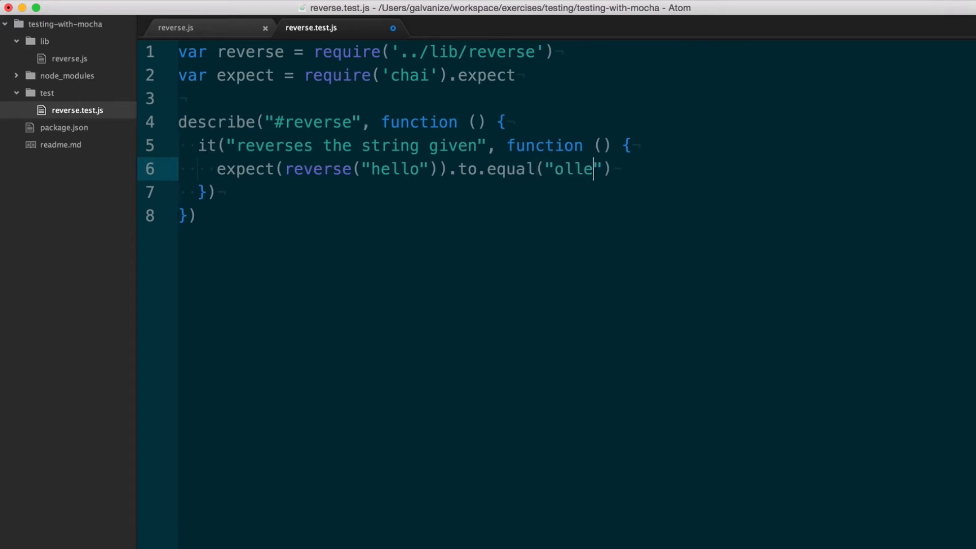
{"action": "type", "text": "h"}
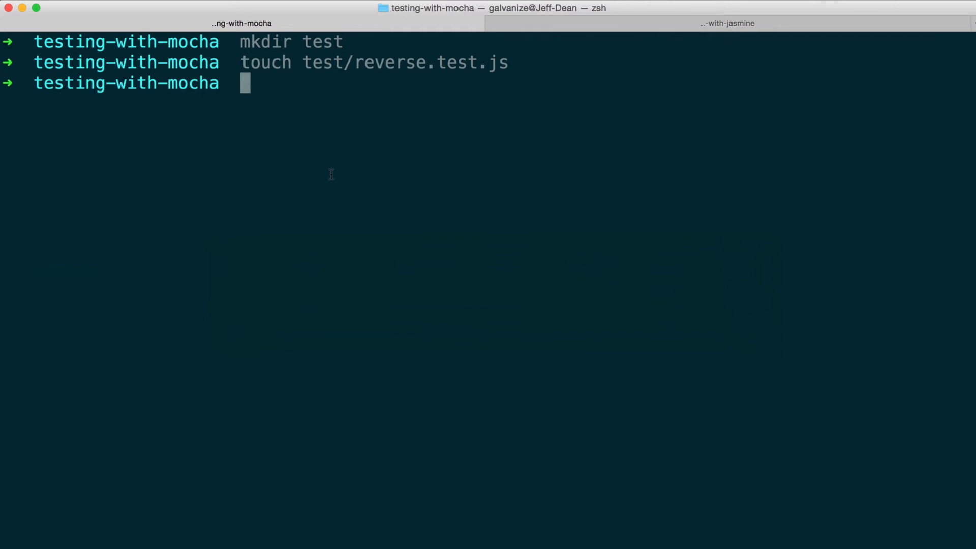
- Run ./node_modules/.bin/mocha to see the #reverse test pass, then return to Atom
{"action": "type", "text": "./node_"}
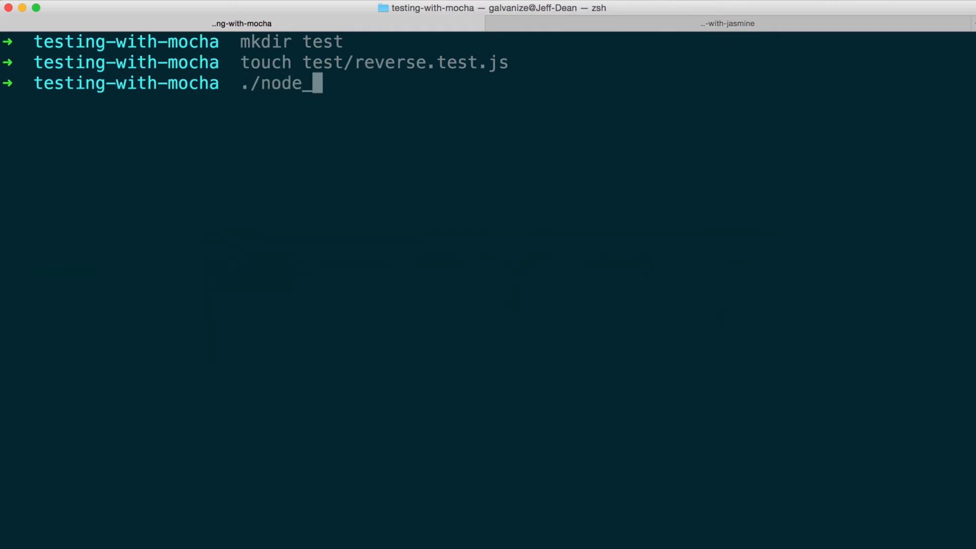
{"action": "type", "text": "modules/."}
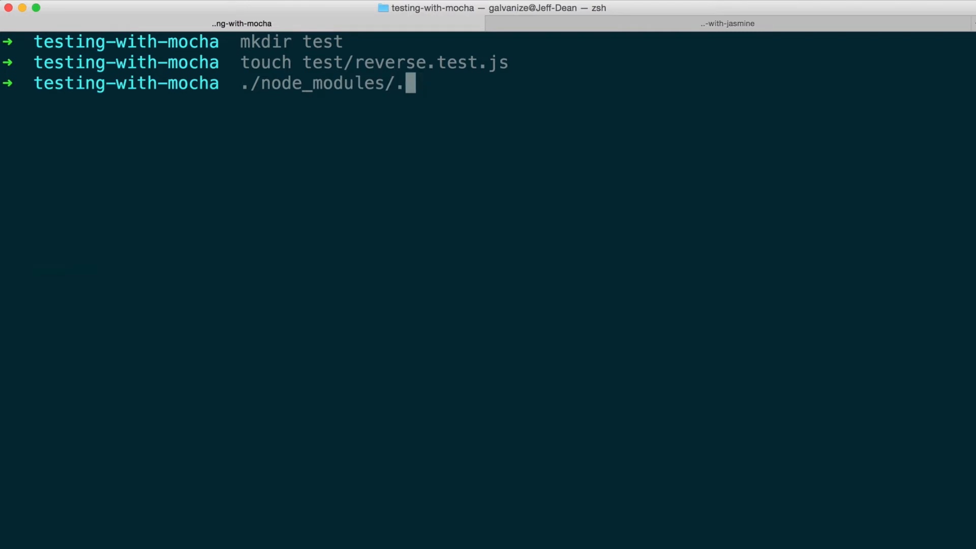
{"action": "type", "text": "bin/mocha"}
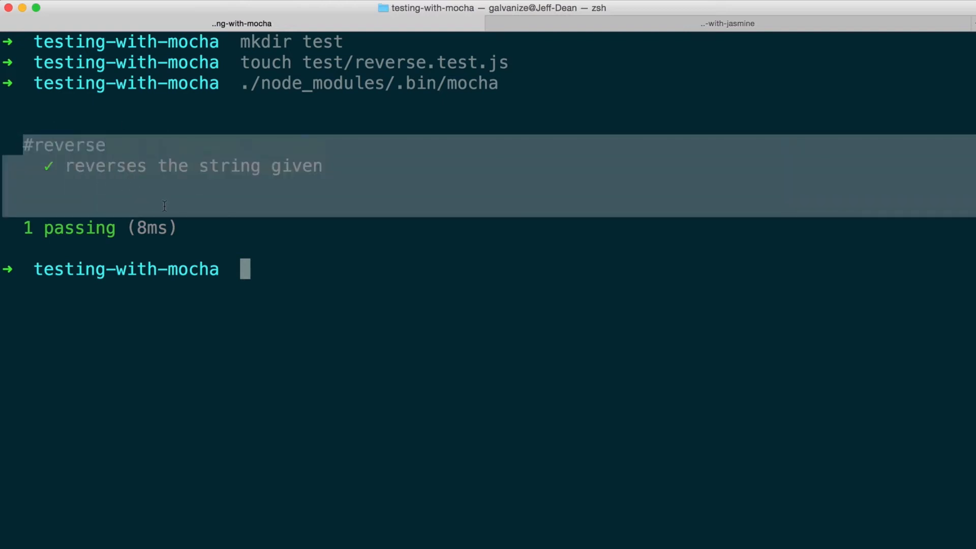
{"action": "key", "text": "cmd+tab"}
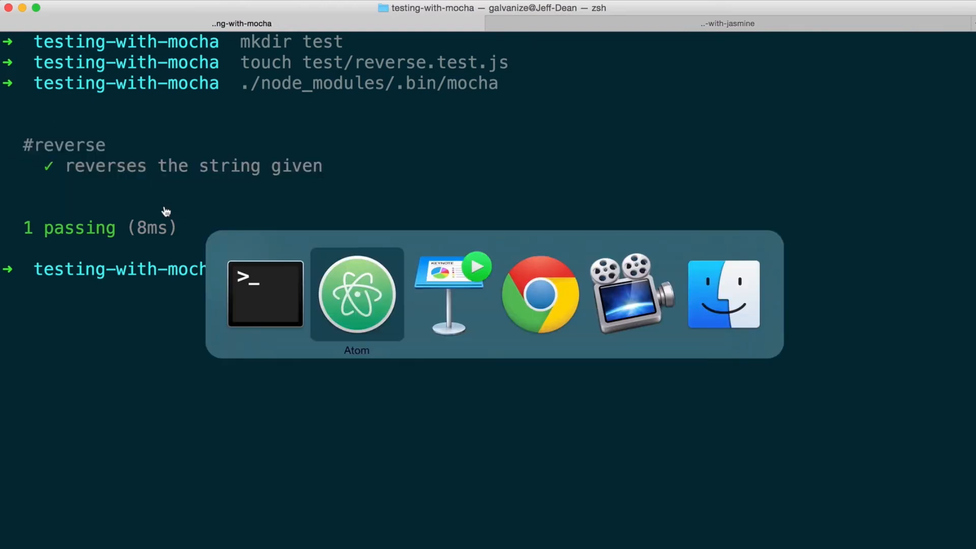
{"action": "left_click", "coordinate": [356, 293]}
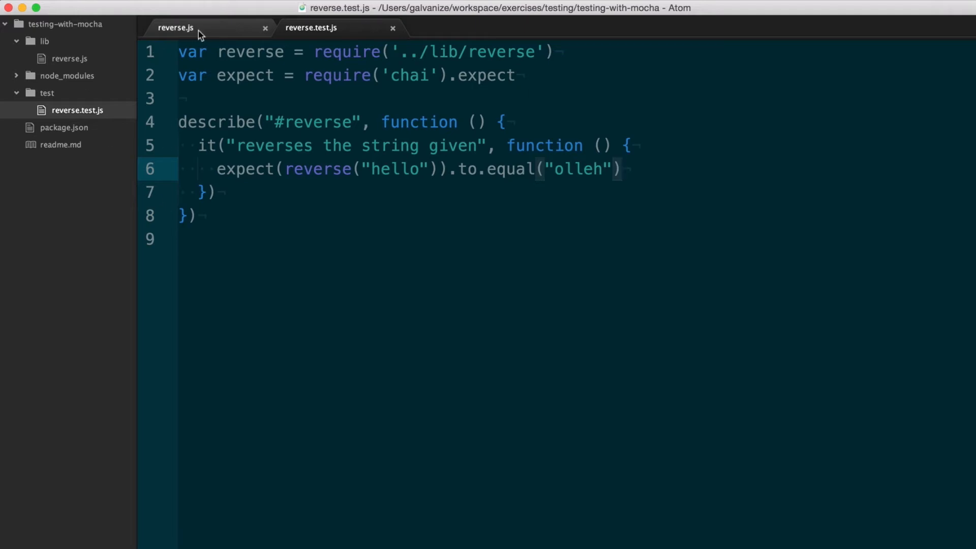
- Switch to the reverse.js tab to edit the reverse function
{"action": "left_click", "coordinate": [176, 28]}
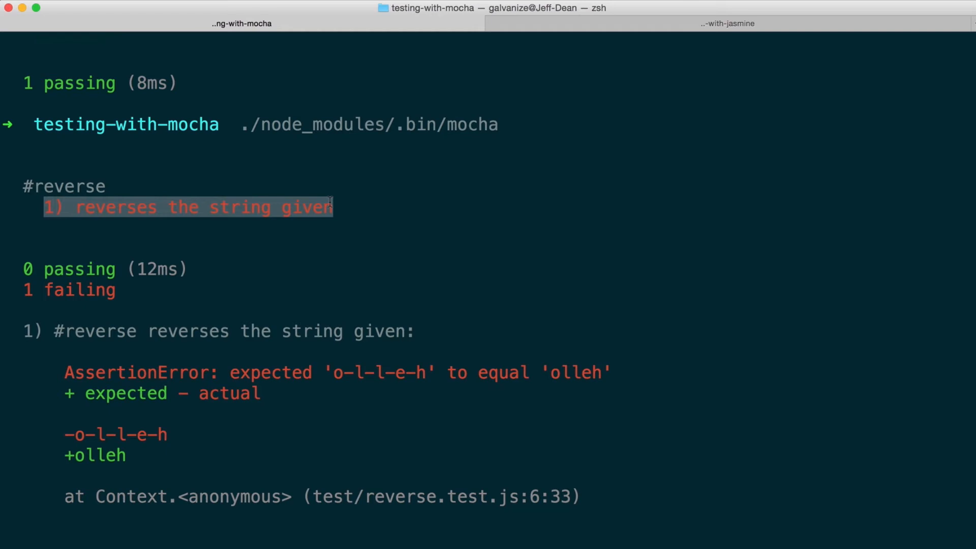
{"action": "mouse_move", "coordinate": [249, 304]}
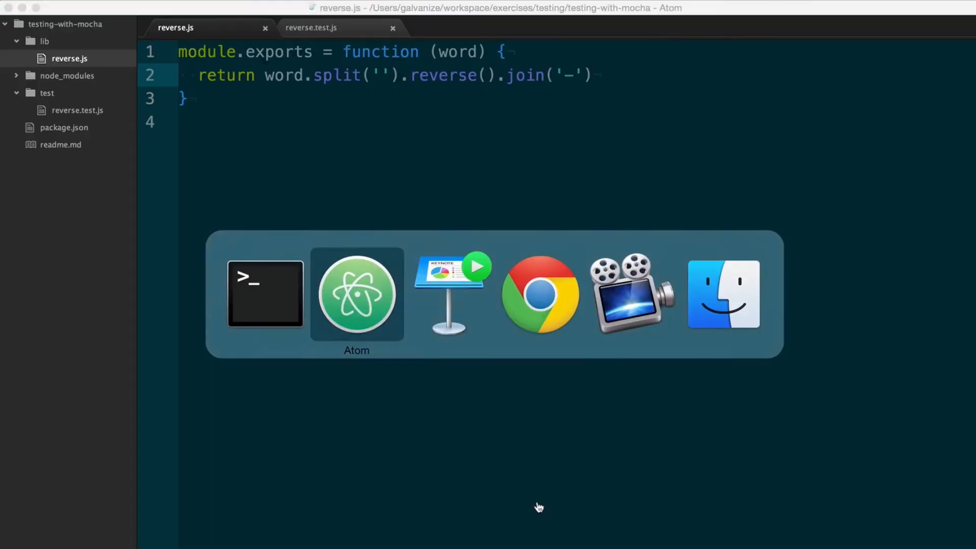
- Return to Atom, place the caret on the test's expectation line, and switch editor tabs
{"action": "left_click", "coordinate": [311, 27]}
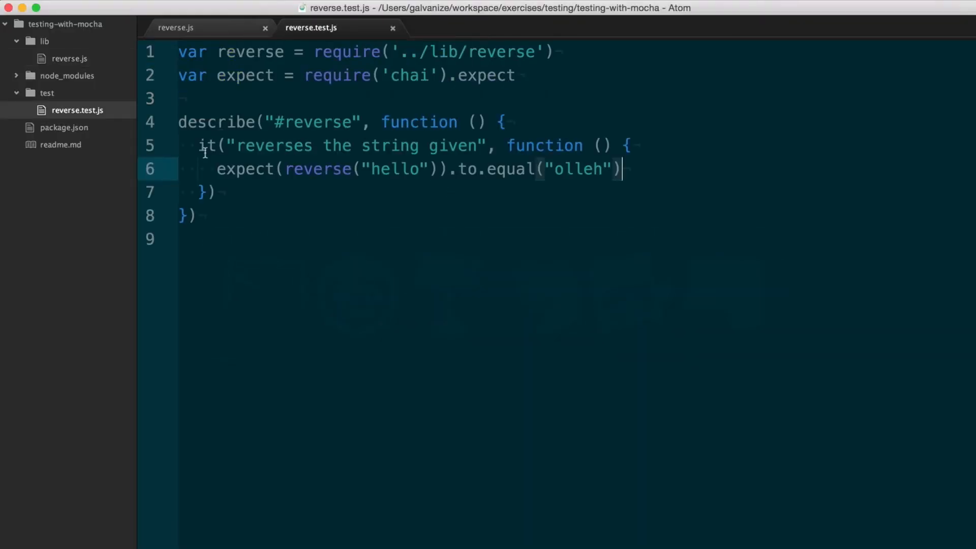
{"action": "left_click", "coordinate": [436, 168]}
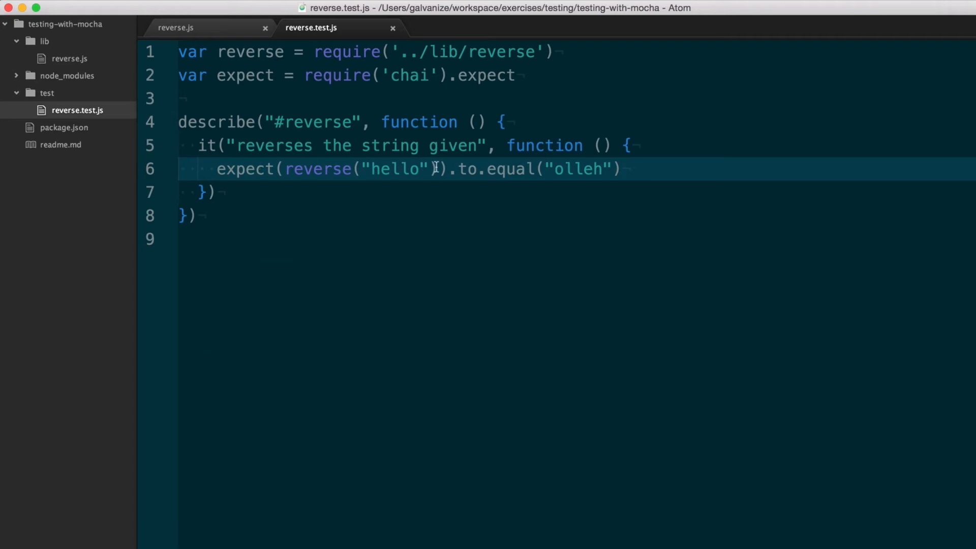
{"action": "left_click", "coordinate": [177, 27]}
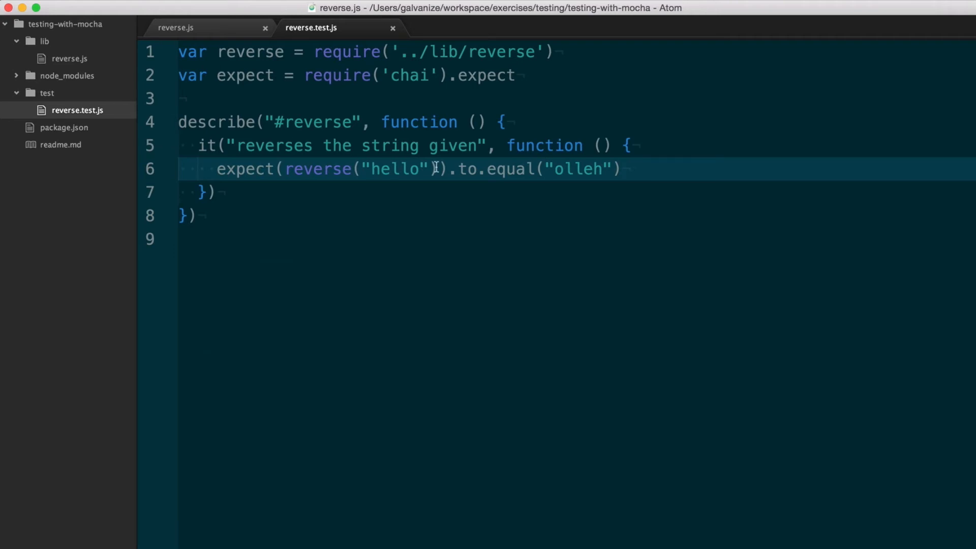
{"action": "left_click", "coordinate": [176, 28]}
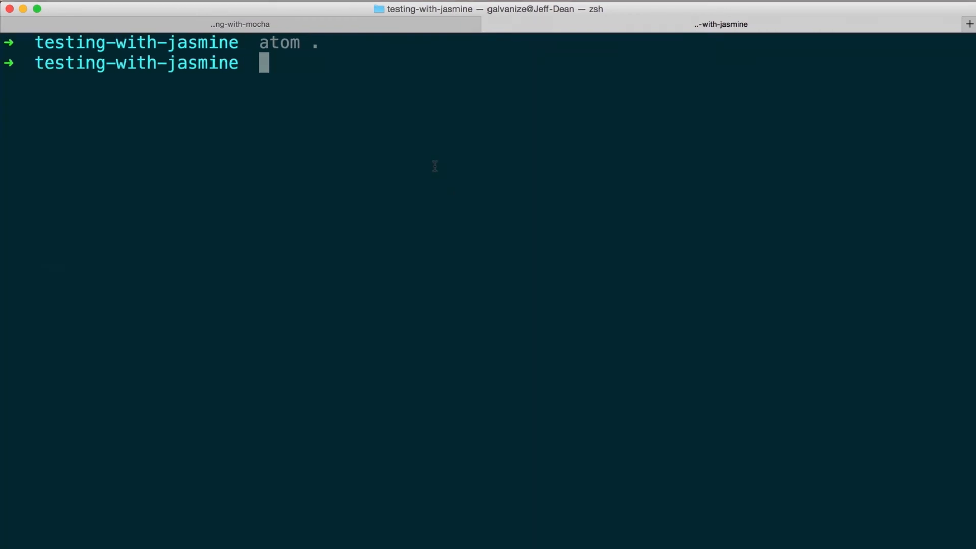
- Install Jasmine as a dev dependency with npm install --save-dev jasmine
{"action": "type", "text": "npm install -"}
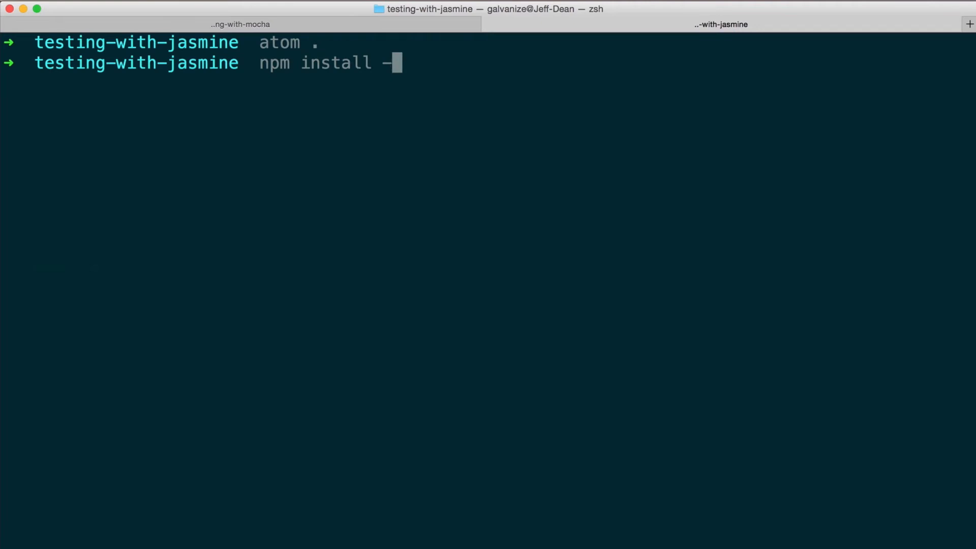
{"action": "type", "text": "-save-dev jasmine"}
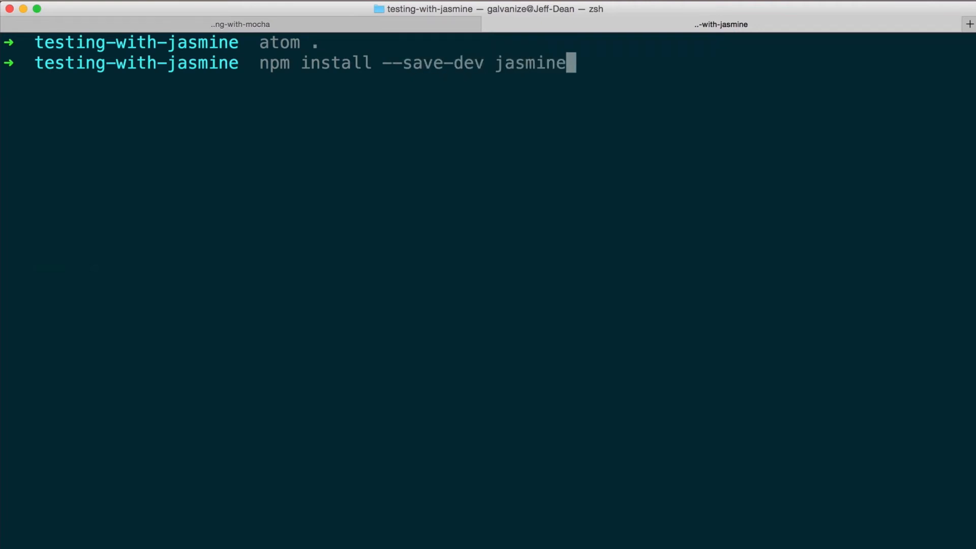
{"action": "key", "text": "enter"}
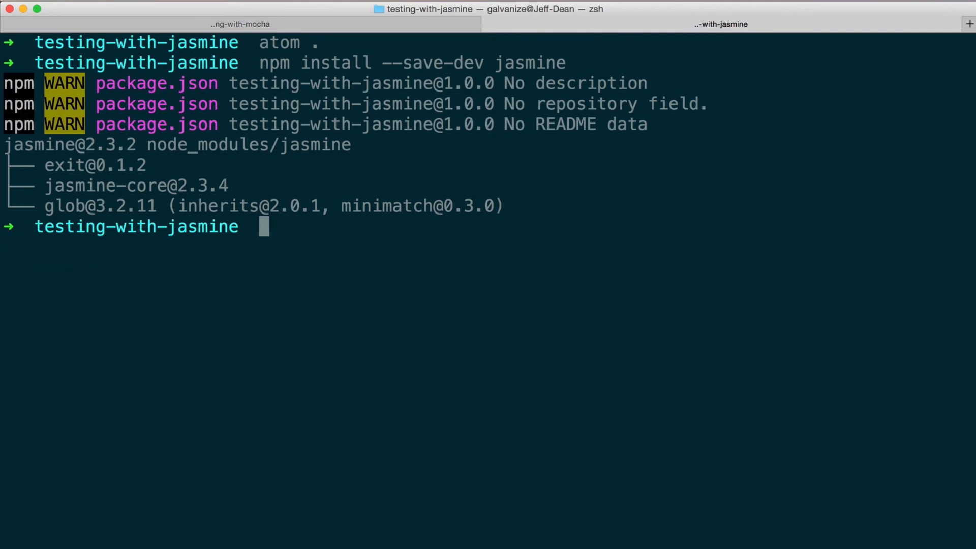
- Initialise Jasmine with ./node_modules/.bin/jasmine init
{"action": "type", "text": "."}
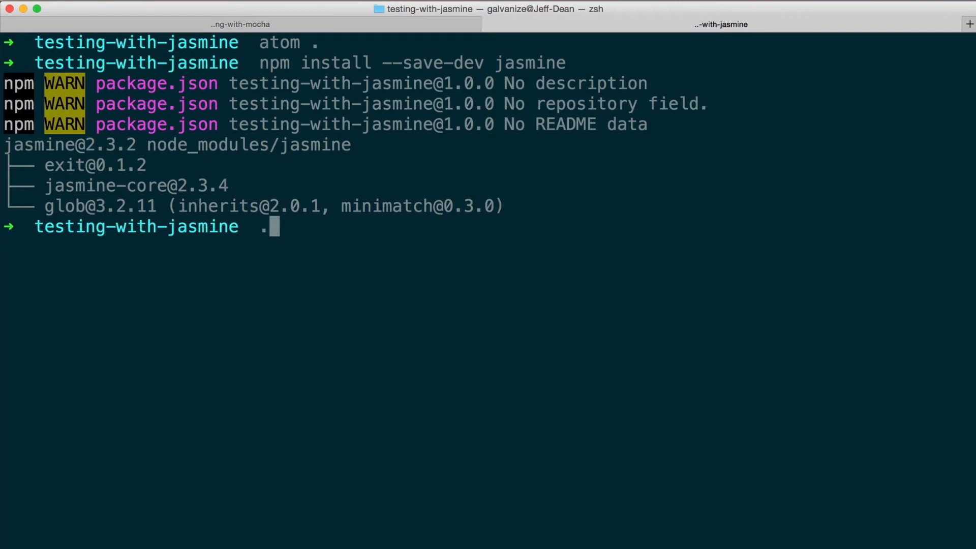
{"action": "type", "text": "/node_modules/"}
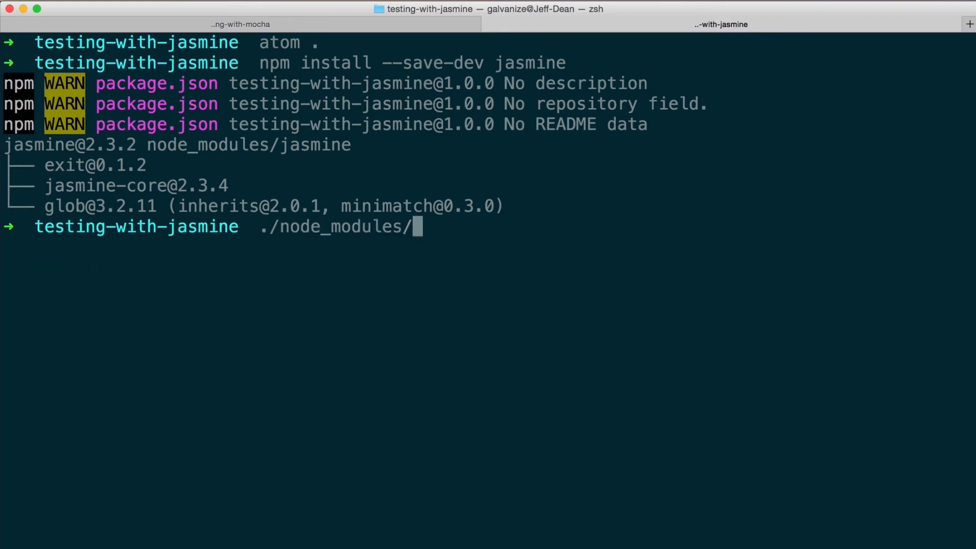
{"action": "type", "text": ".bin/jasmine i"}
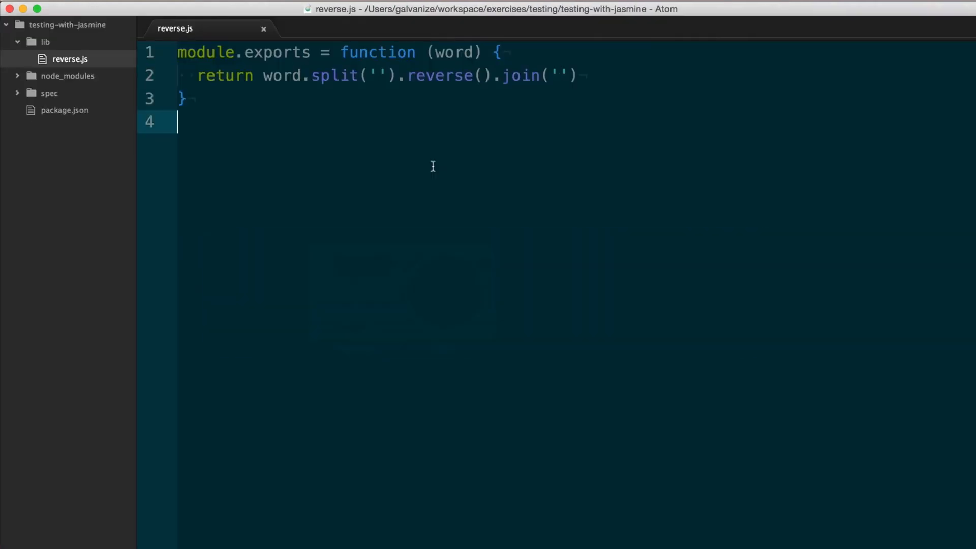
{"action": "mouse_move", "coordinate": [296, 122]}
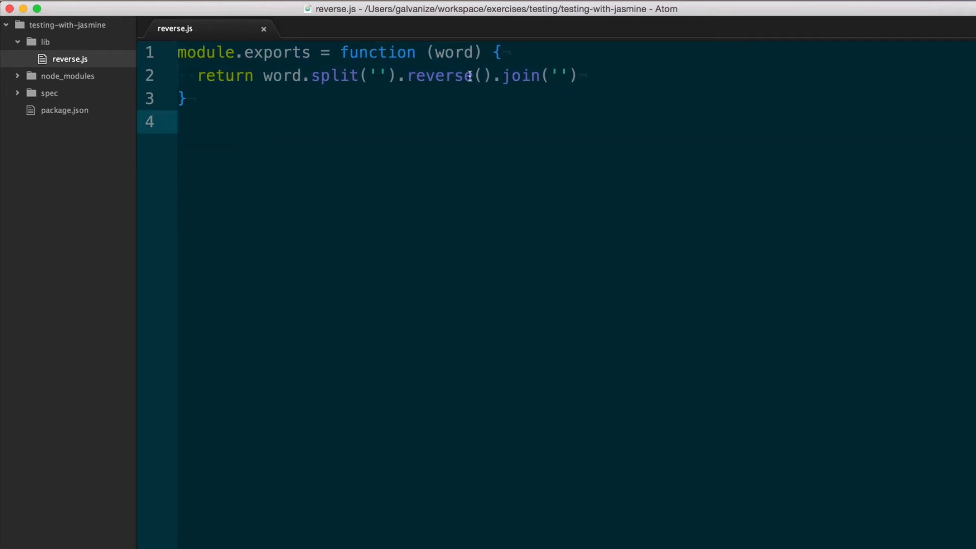
- Add a new empty reverse_spec.js file to the spec folder
{"action": "left_click", "coordinate": [49, 93]}
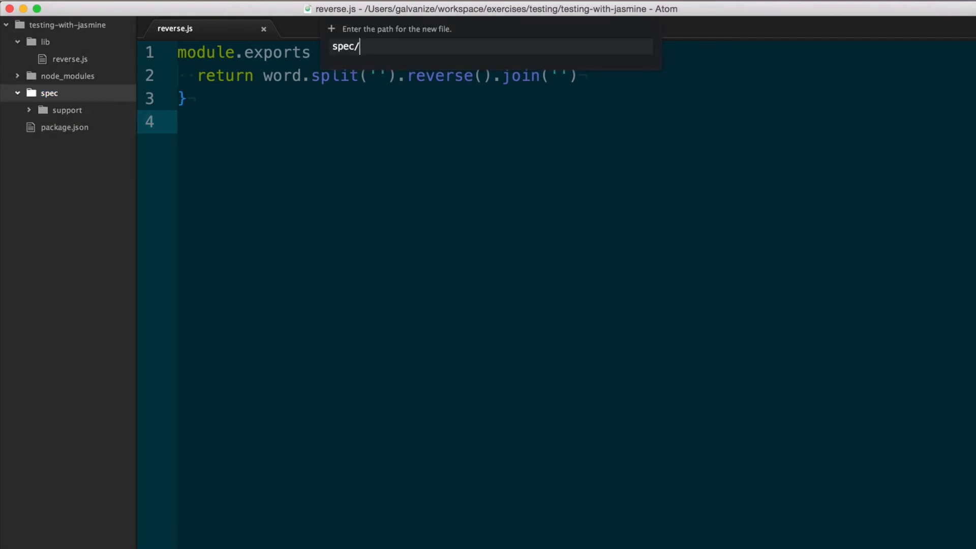
{"action": "type", "text": "reverse"}
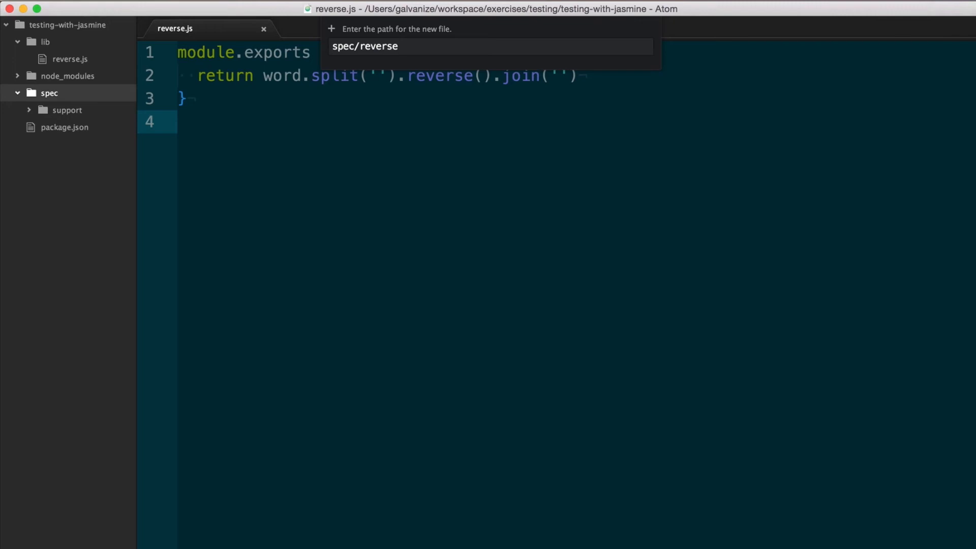
{"action": "key", "text": "enter"}
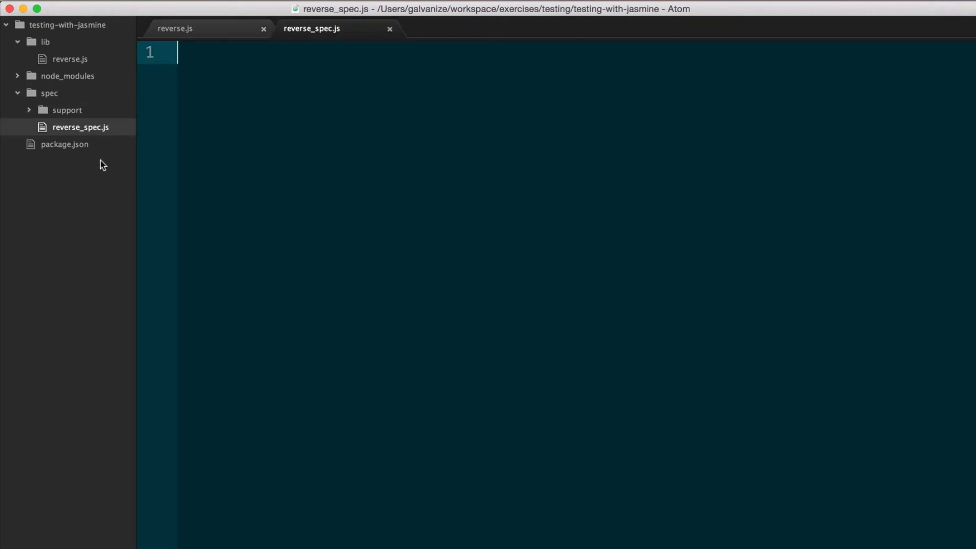
- Declare var reverse at the top of reverse_spec.js, loading lib/reverse
{"action": "type", "text": "va"}
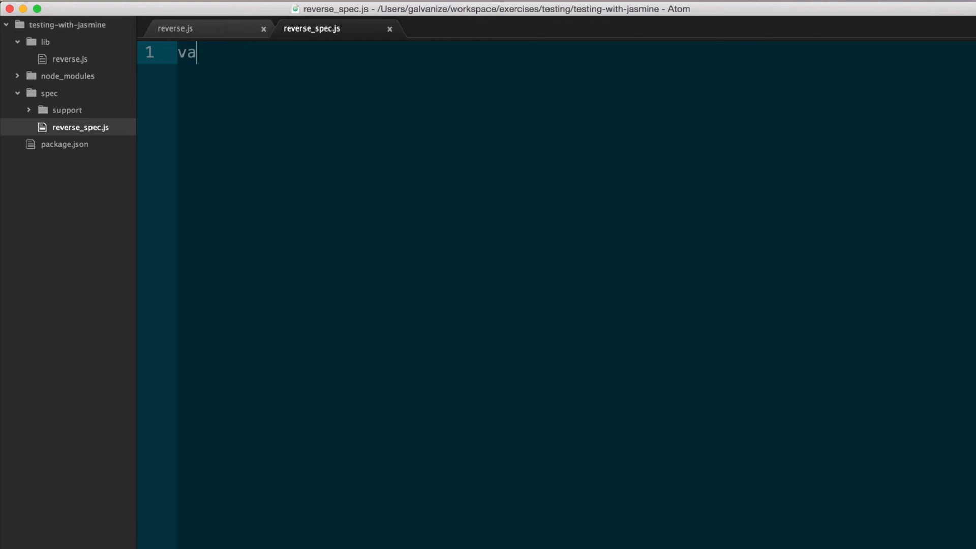
{"action": "type", "text": "r reverse = require(\"./"}
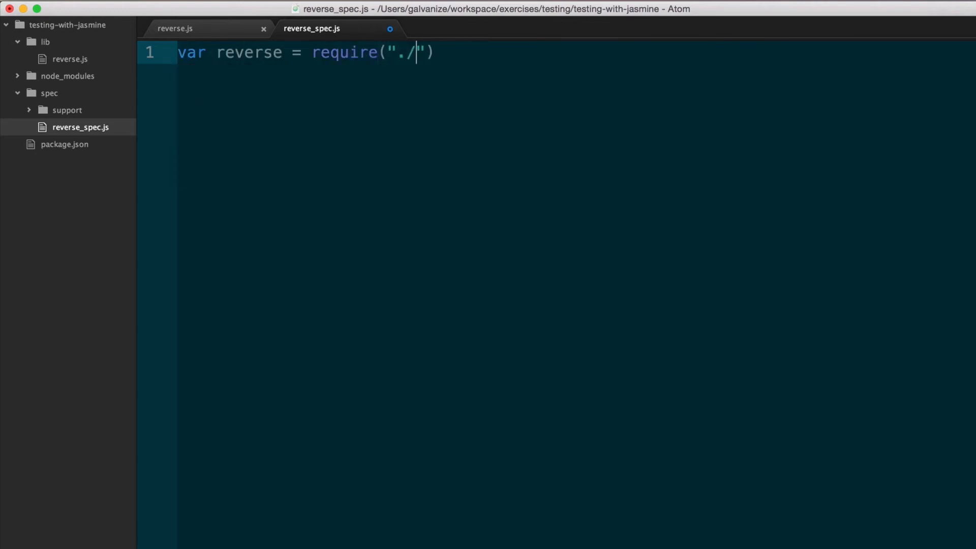
{"action": "type", "text": "lib/"}
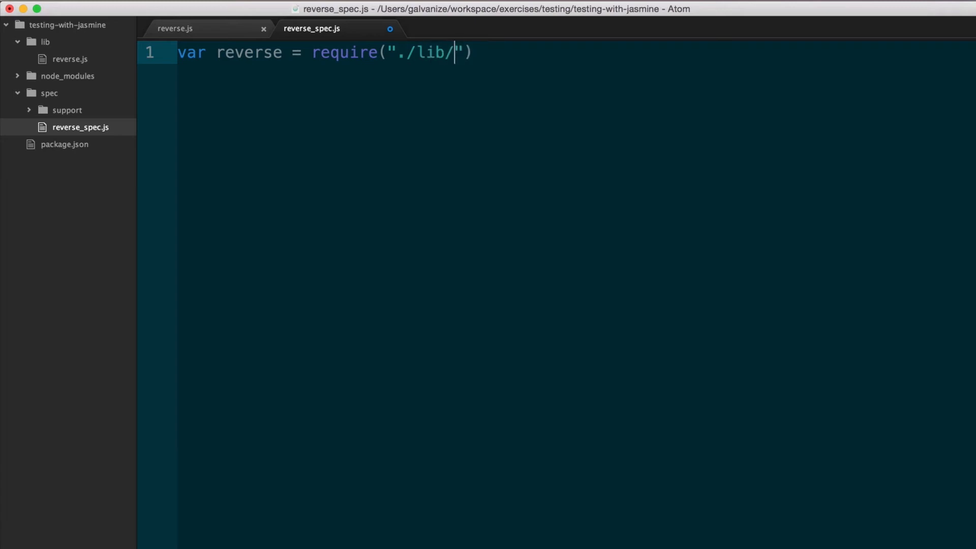
{"action": "type", "text": "reverse"}
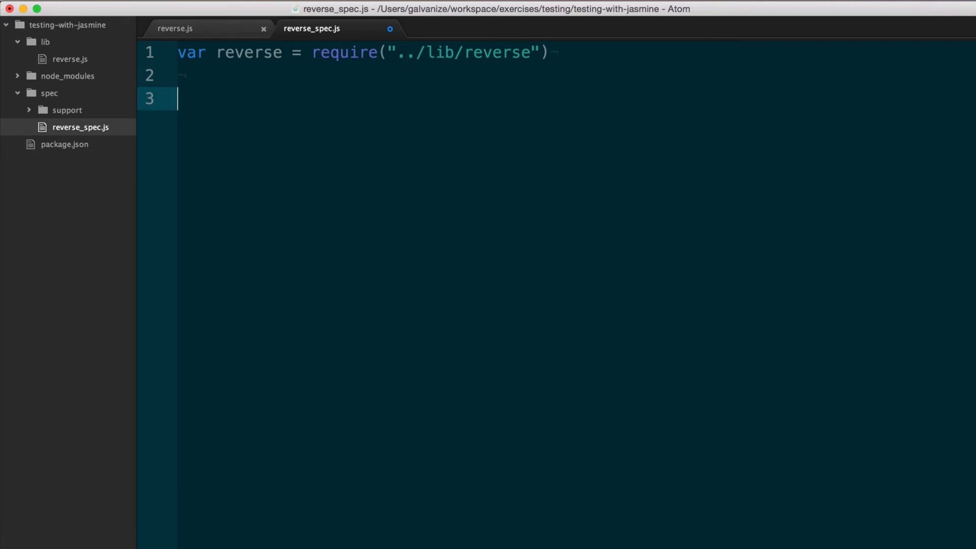
- Add a describe("#reverse") block with an it "reverses the string given" spec
{"action": "type", "text": "describ"}
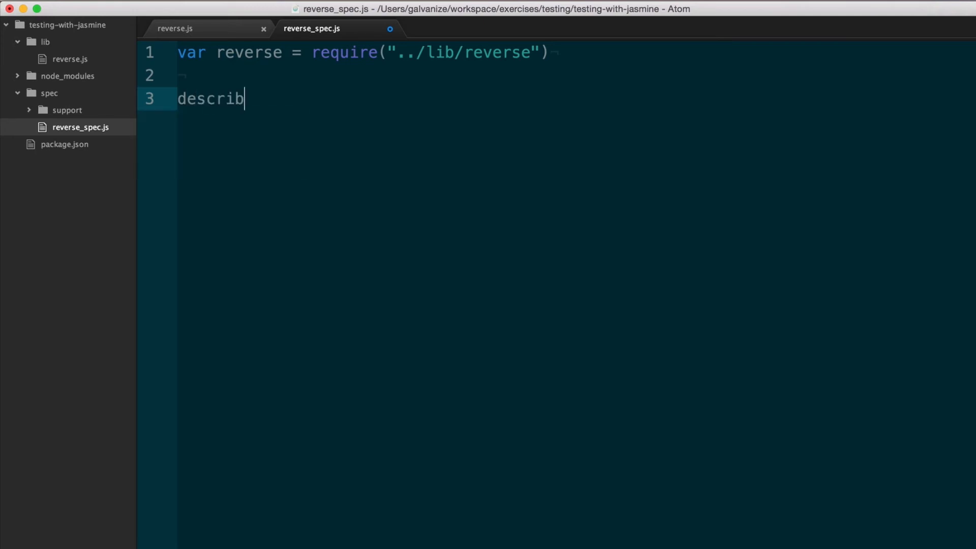
{"action": "type", "text": "e(\"\")"}
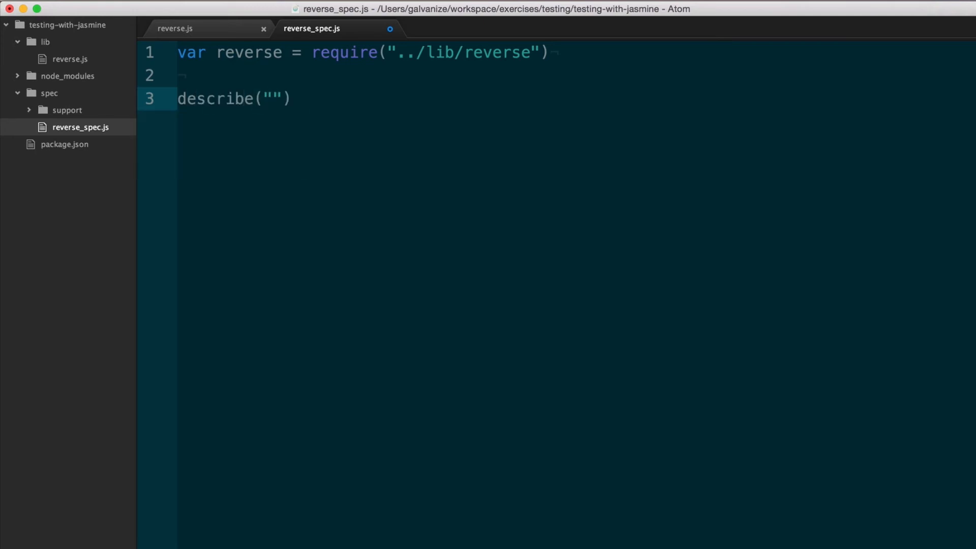
{"action": "type", "text": "#reverse"}
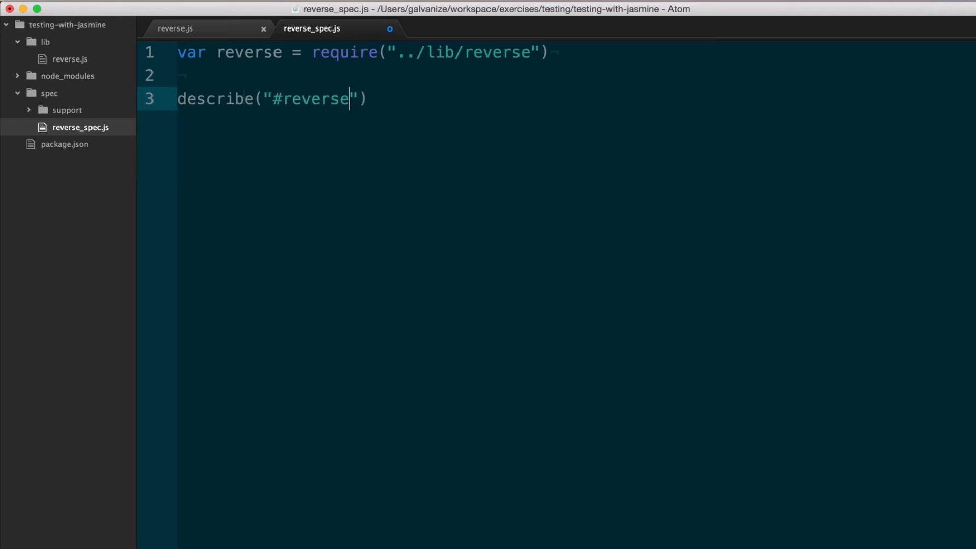
{"action": "type", "text": ", function () {"}
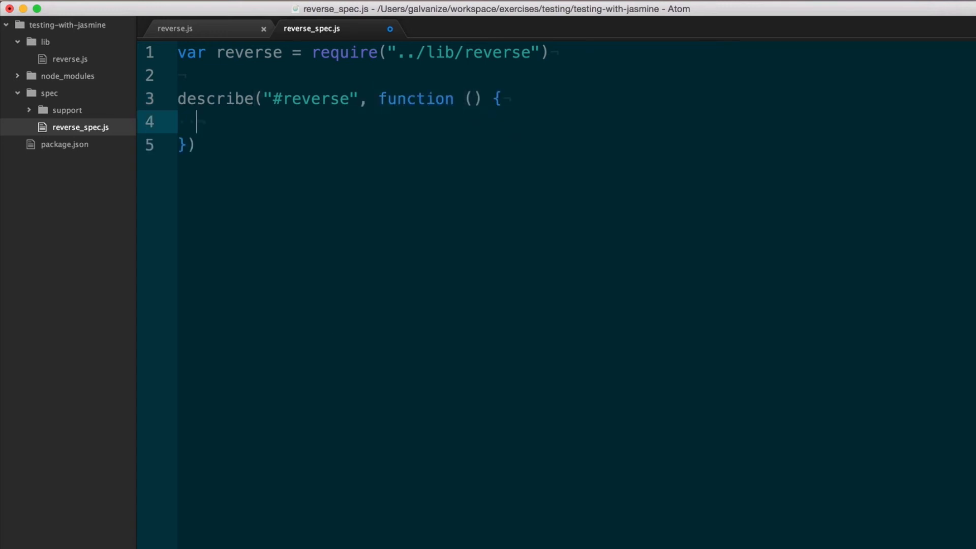
{"action": "type", "text": "it(\"rever\""}
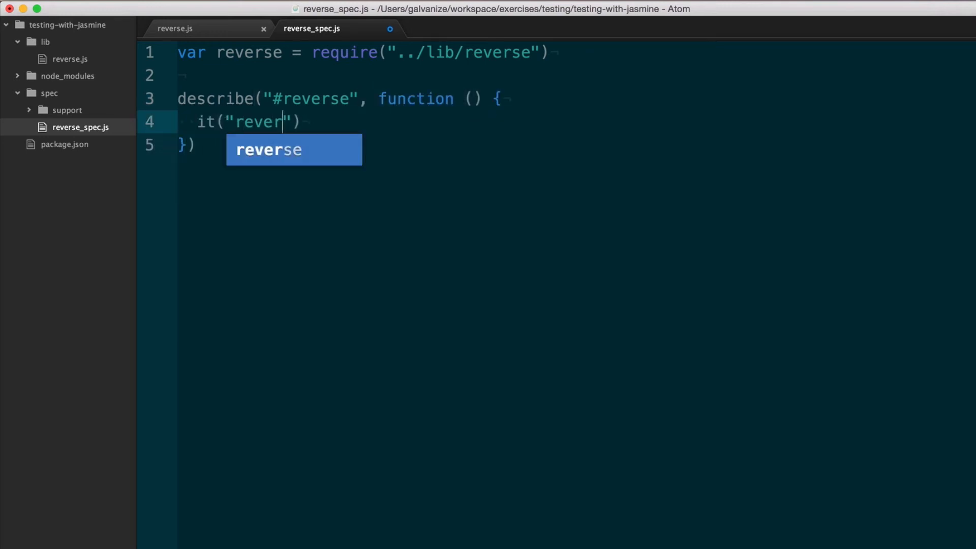
{"action": "type", "text": "ses the string g"}
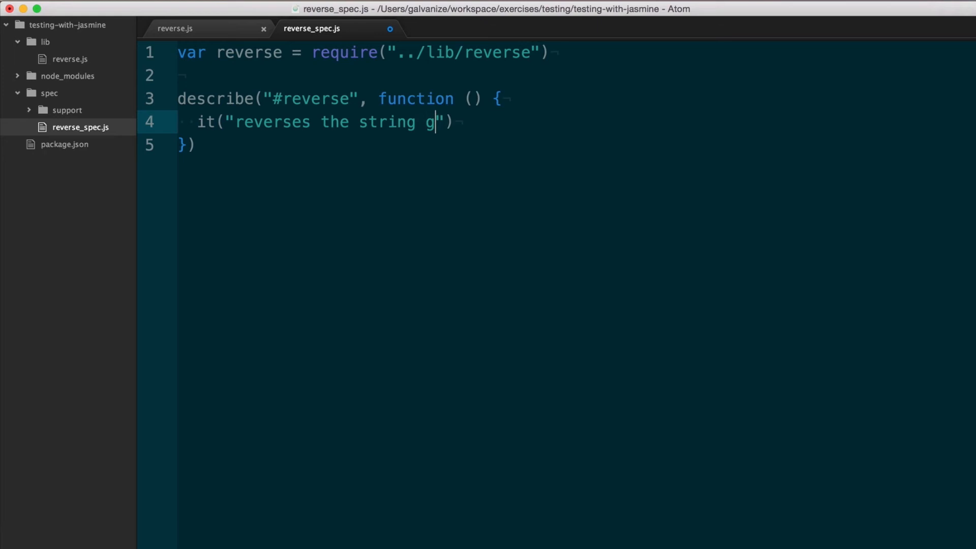
{"action": "type", "text": "iven\", function () {"}
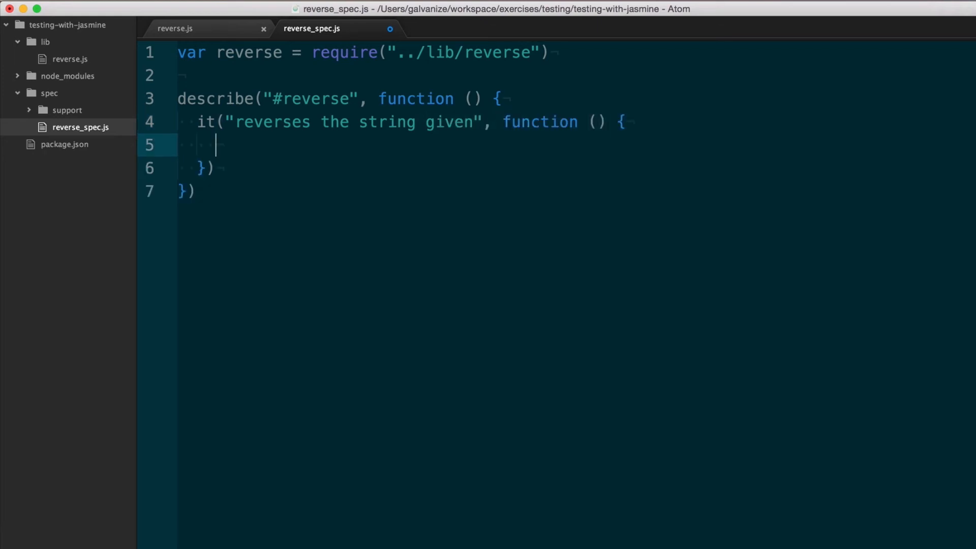
- Write expect(reverse("hello")).toEqual("olleh") inside the spec
{"action": "type", "text": "expect("}
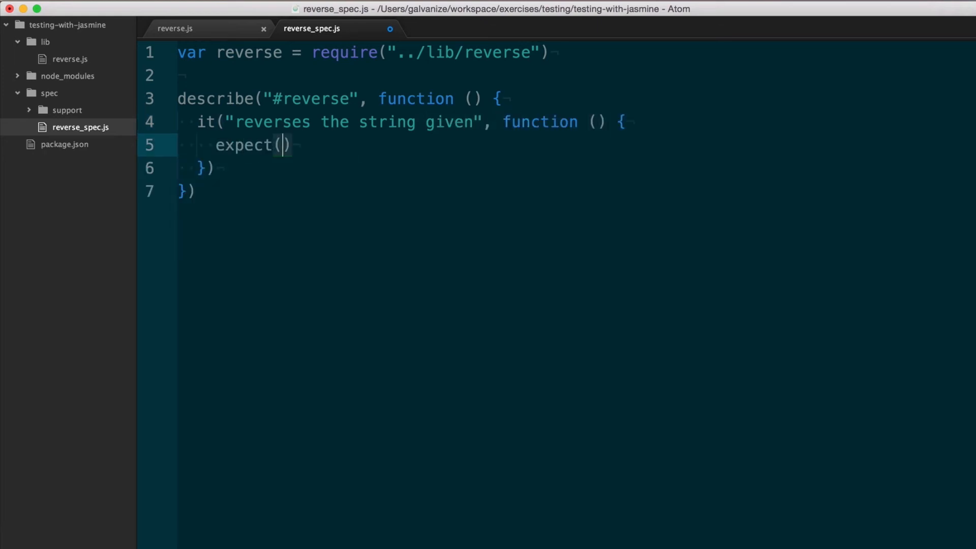
{"action": "type", "text": "rever"}
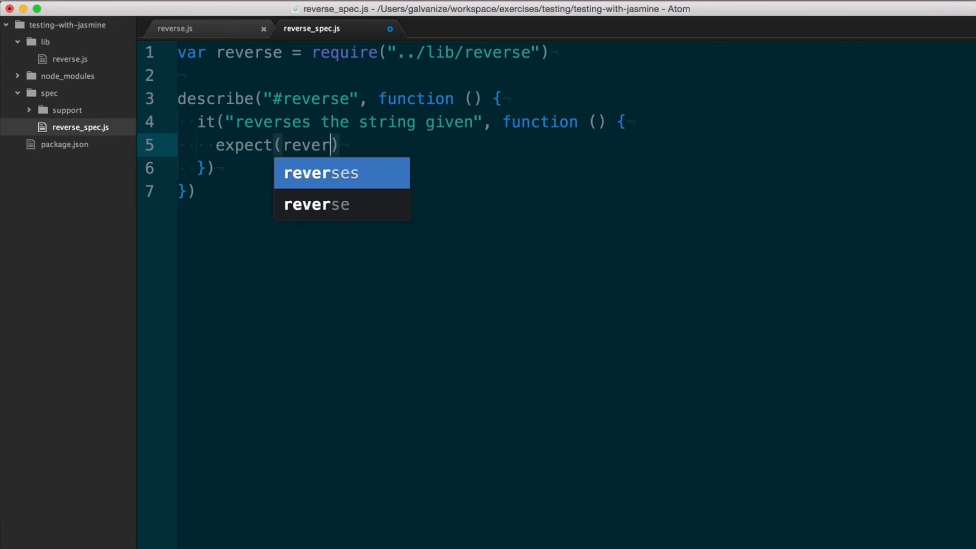
{"action": "left_click", "coordinate": [316, 204]}
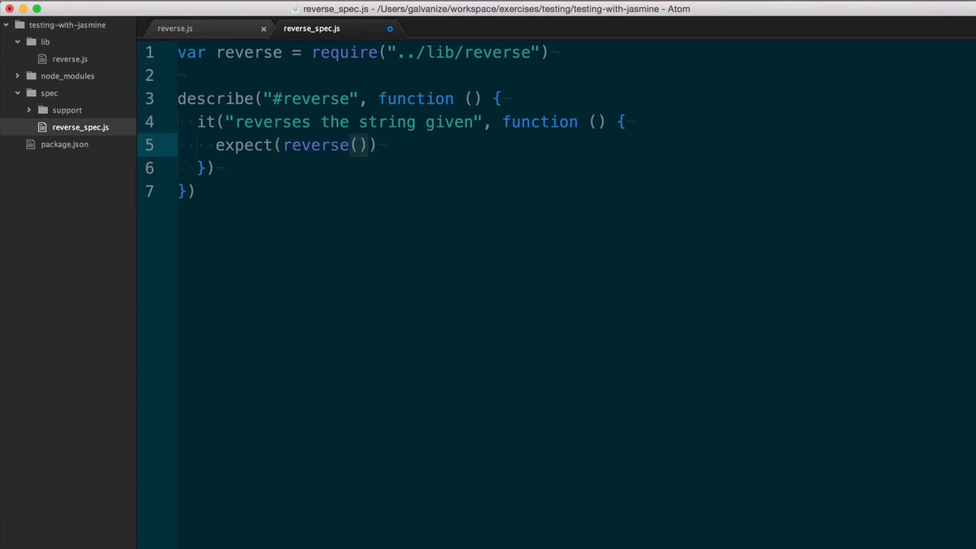
{"action": "type", "text": "\"hello\""}
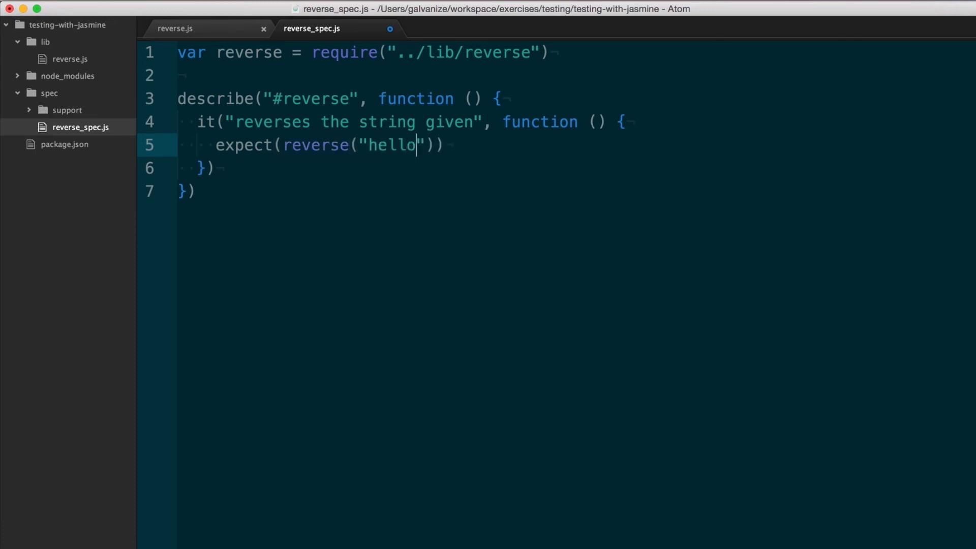
{"action": "type", "text": ".toE"}
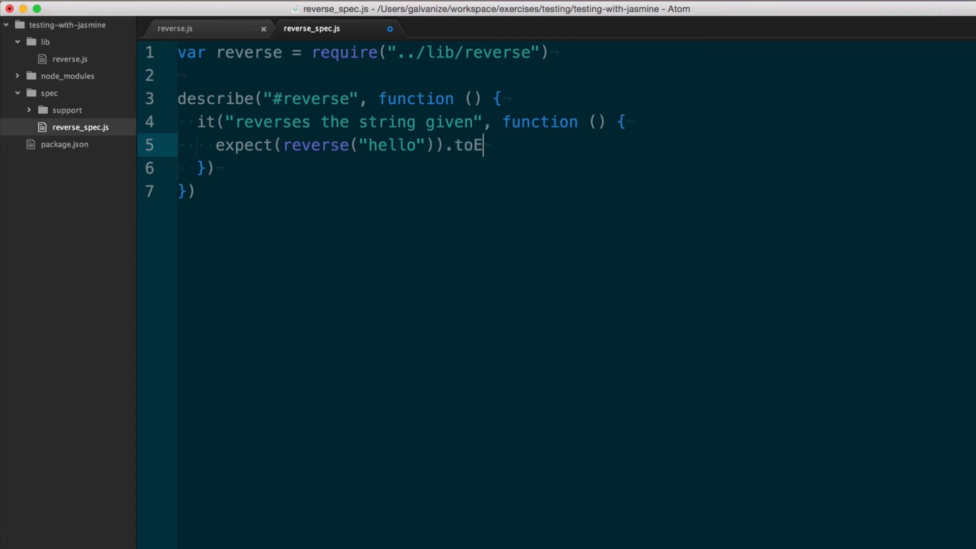
{"action": "type", "text": "qual()"}
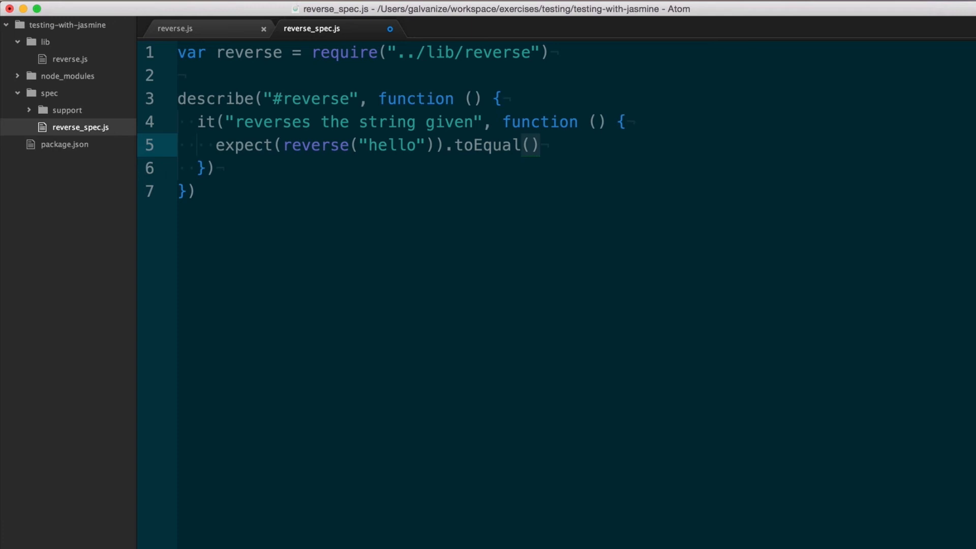
{"action": "type", "text": "\"olleh\""}
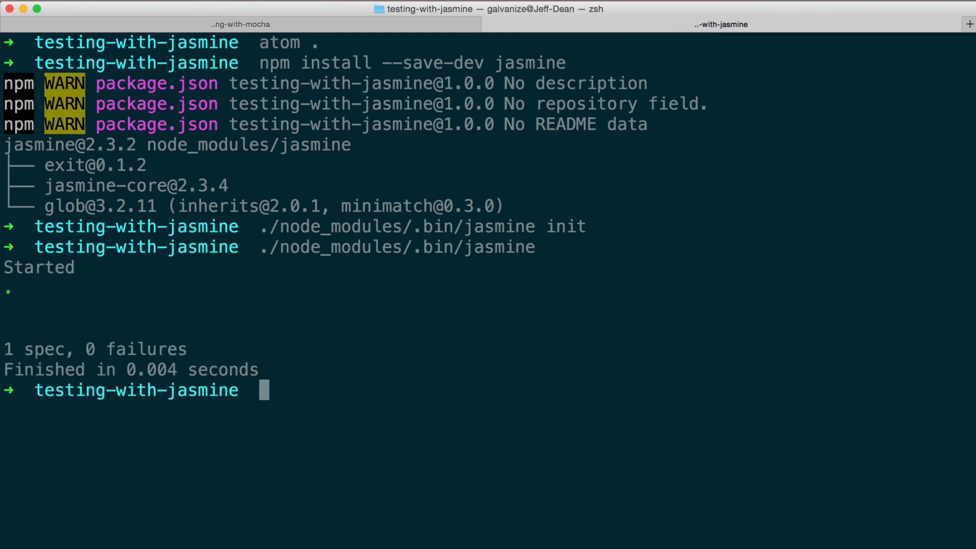
{"action": "mouse_move", "coordinate": [4, 287]}
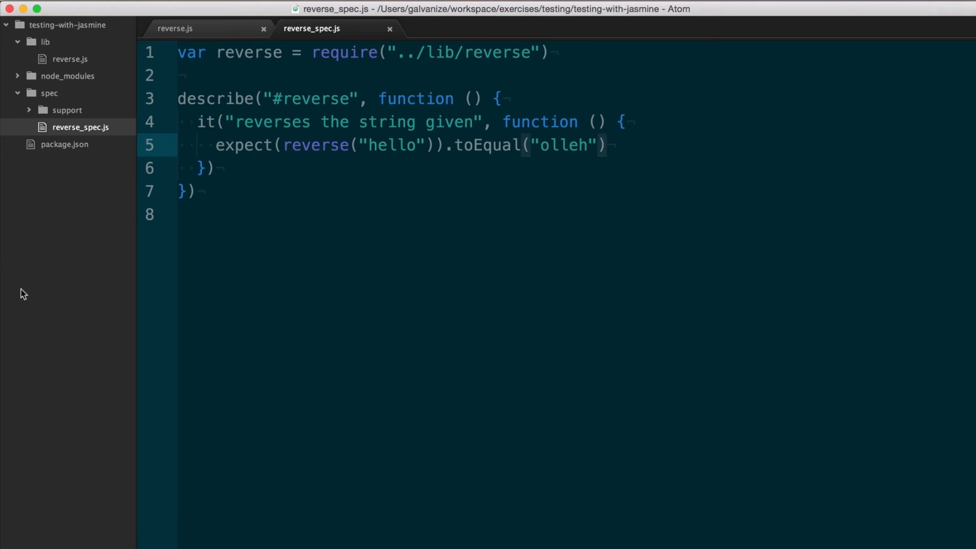
- Switch back to the terminal window to rerun the Jasmine specs
{"action": "left_click", "coordinate": [175, 29]}
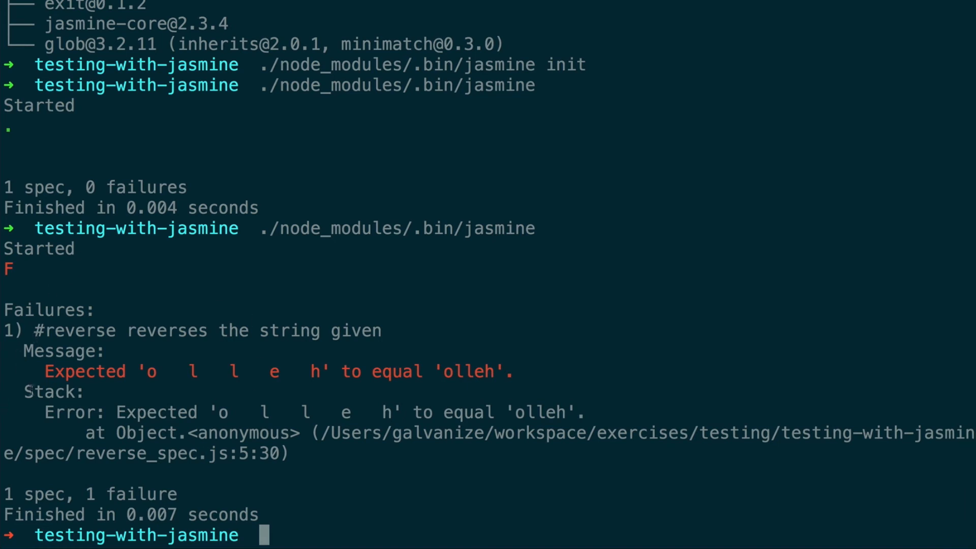
- Drag across the Jasmine failure output in the terminal to review it
{"action": "left_click_drag", "start_coordinate": [44, 371], "coordinate": [464, 371]}
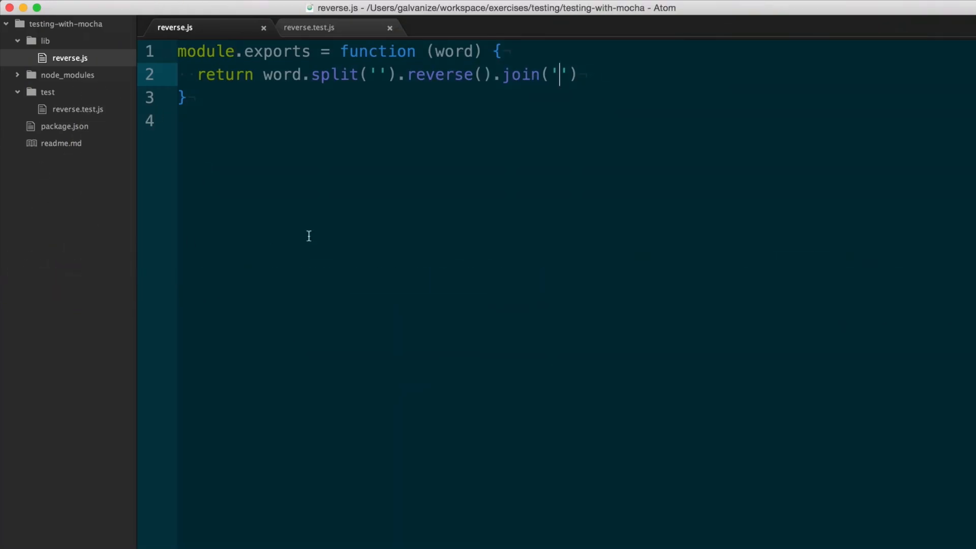
- Open package.json and set the test script to ./node_modules/.bin/mocha
{"action": "left_click", "coordinate": [64, 125]}
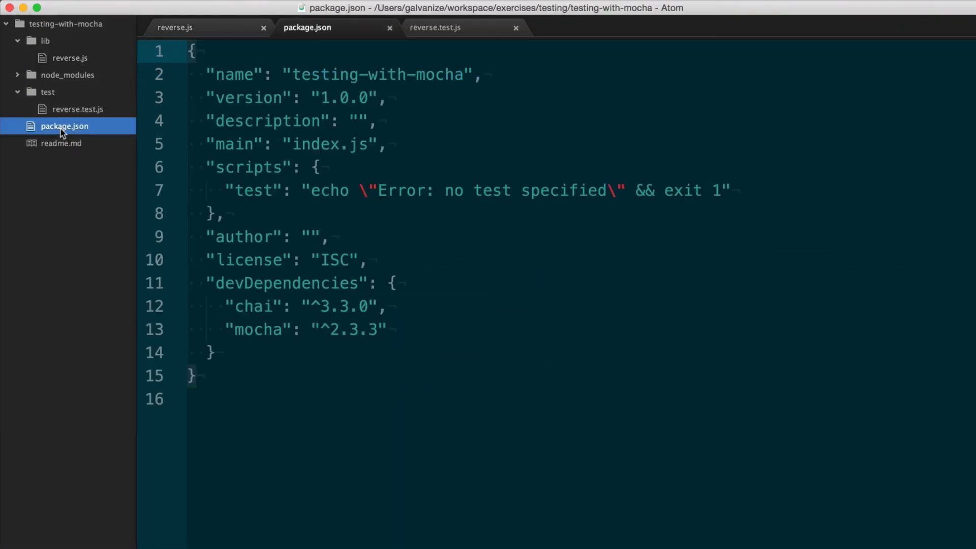
{"action": "mouse_move", "coordinate": [314, 190]}
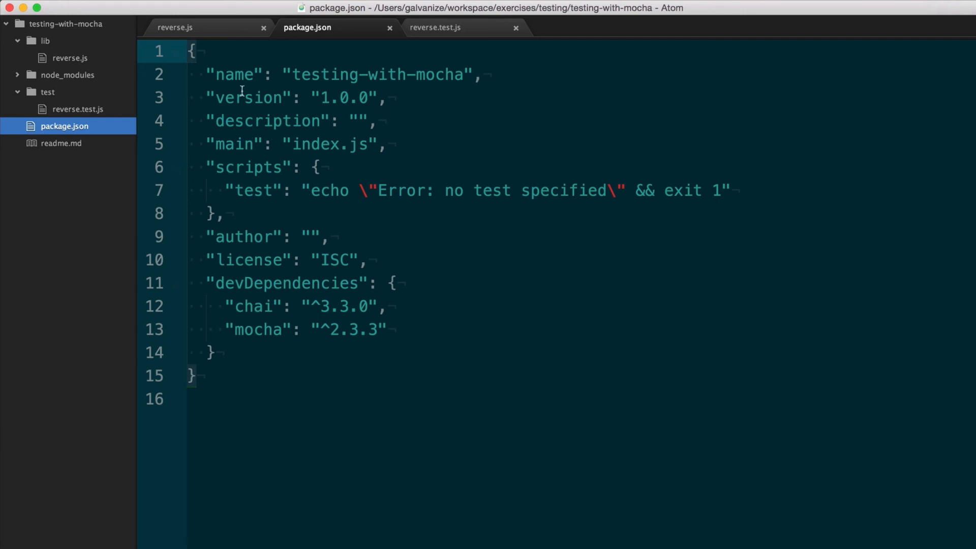
{"action": "mouse_move", "coordinate": [244, 266]}
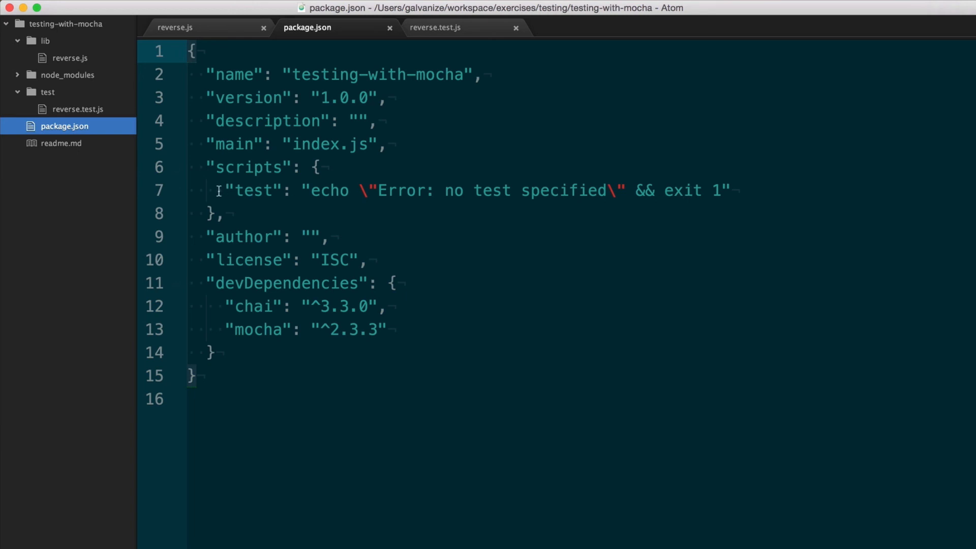
{"action": "mouse_move", "coordinate": [757, 175]}
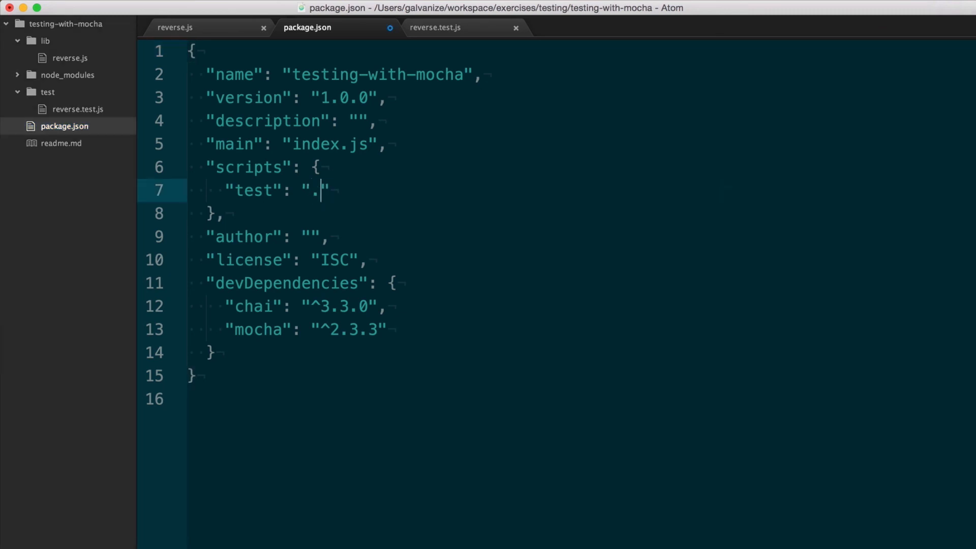
{"action": "type", "text": "/node"}
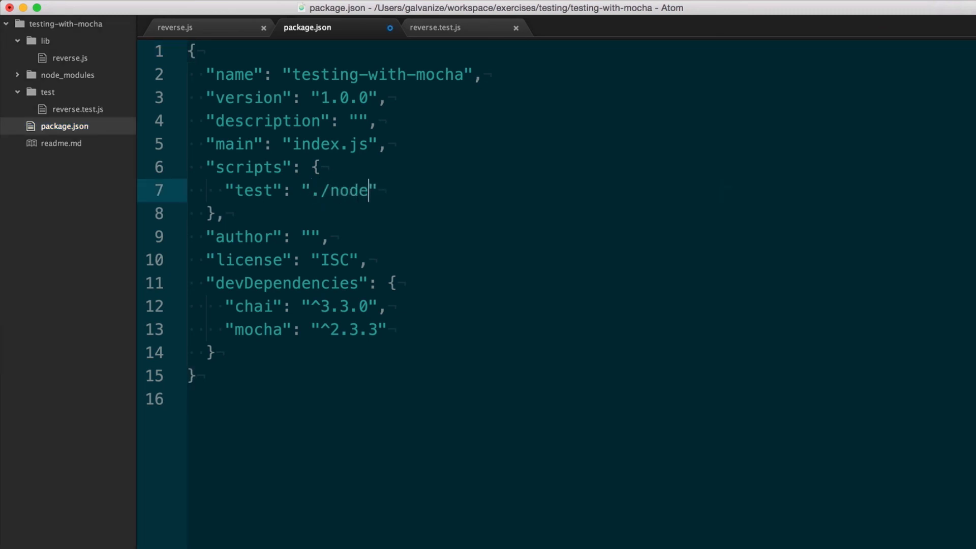
{"action": "type", "text": "_modules/"}
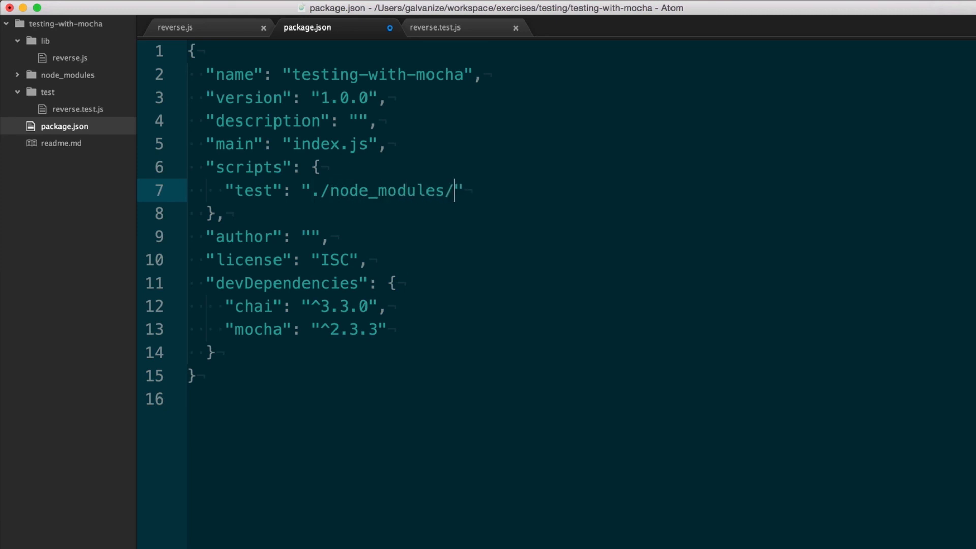
{"action": "type", "text": ".bin/moch"}
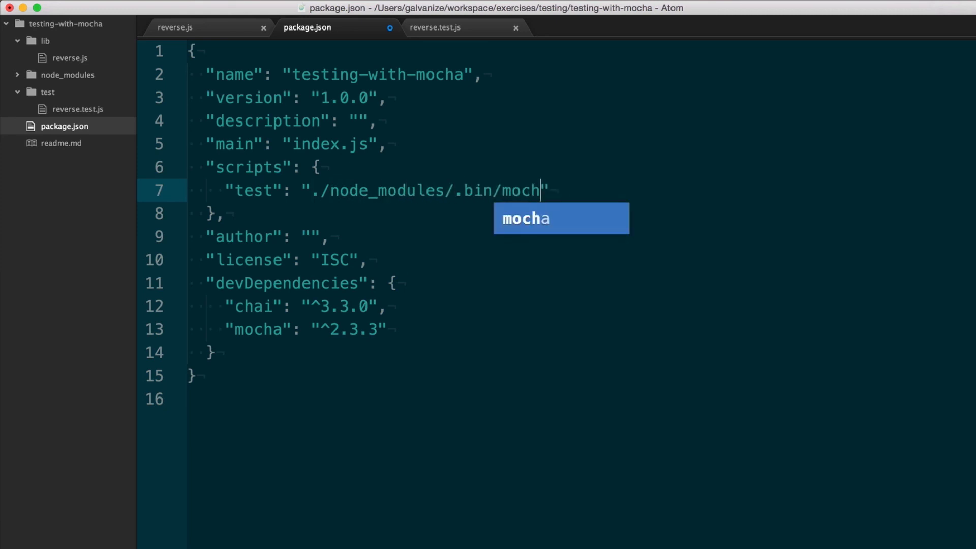
{"action": "type", "text": "a"}
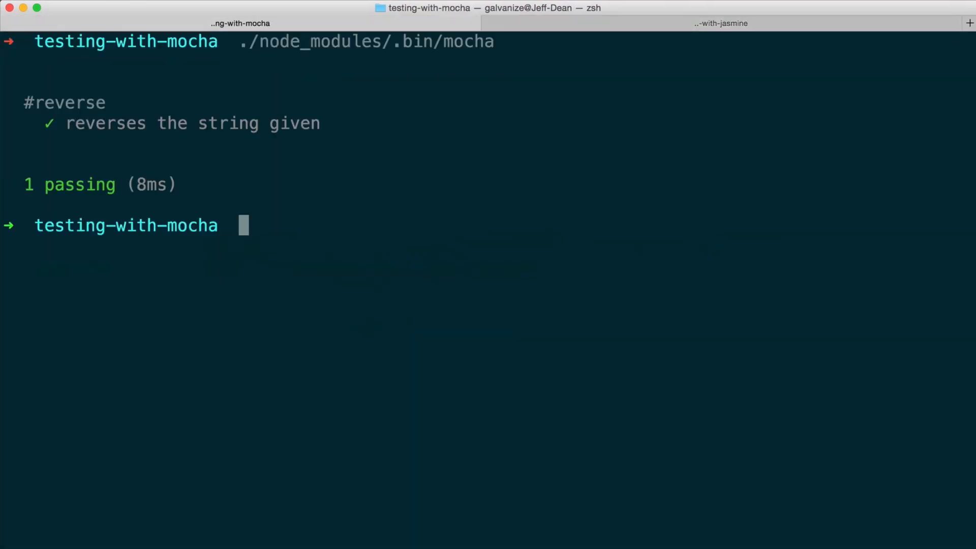
- Run npm test in the testing-with-mocha terminal
{"action": "type", "text": "npm test"}
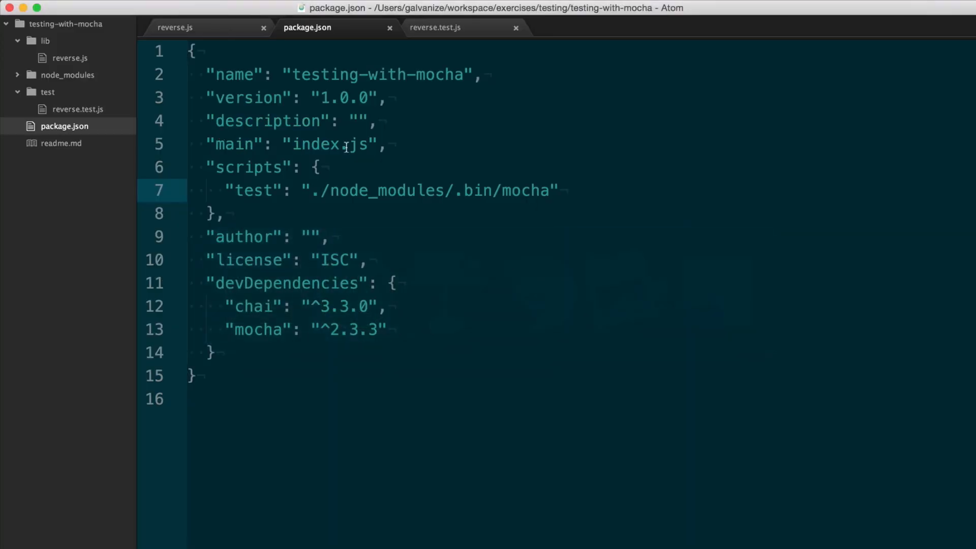
- Append -w to the mocha test script in package.json and save
{"action": "type", "text": "-w"}
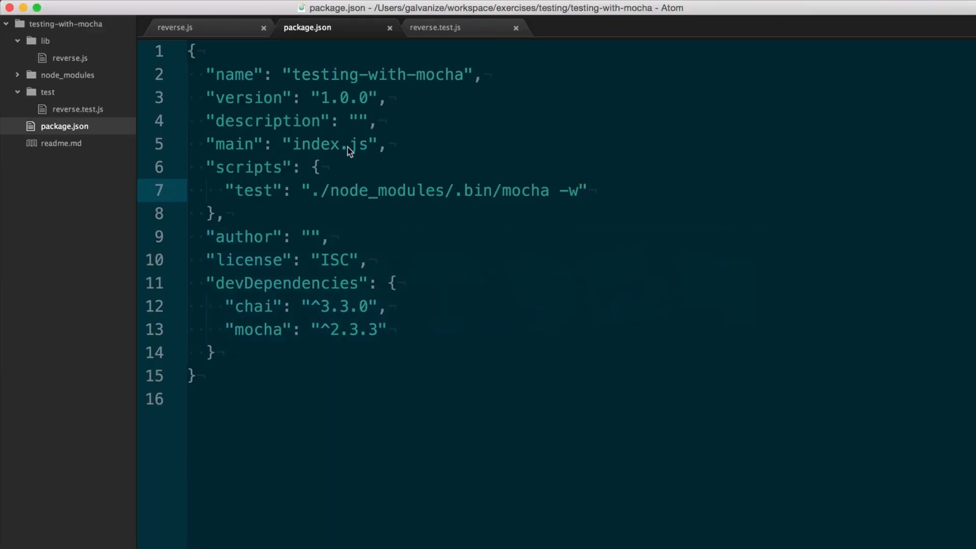
{"action": "left_click", "coordinate": [435, 27]}
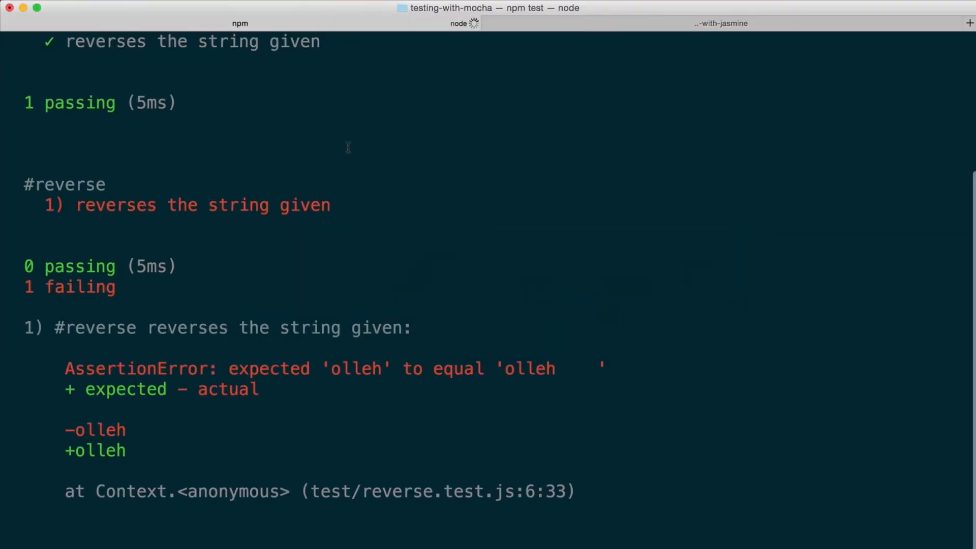
{"action": "mouse_move", "coordinate": [19, 176]}
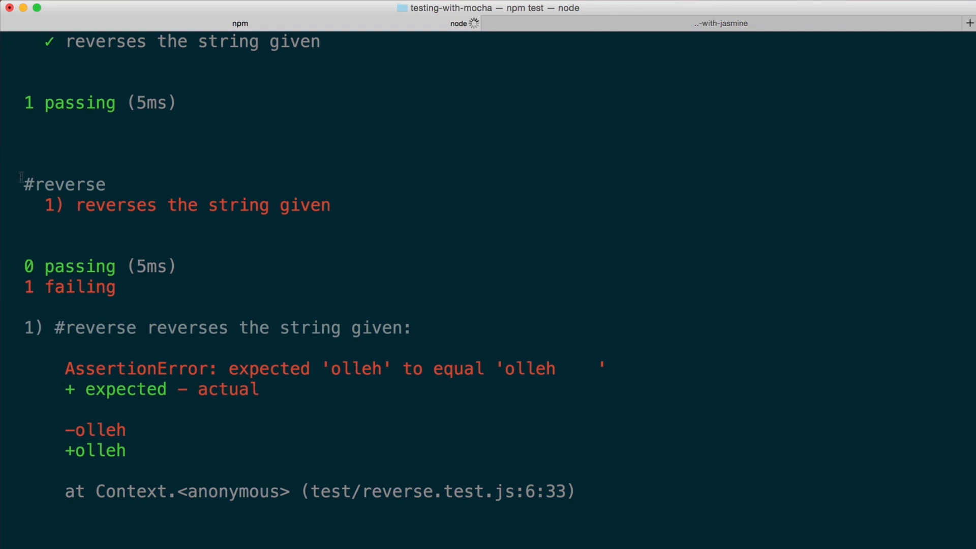